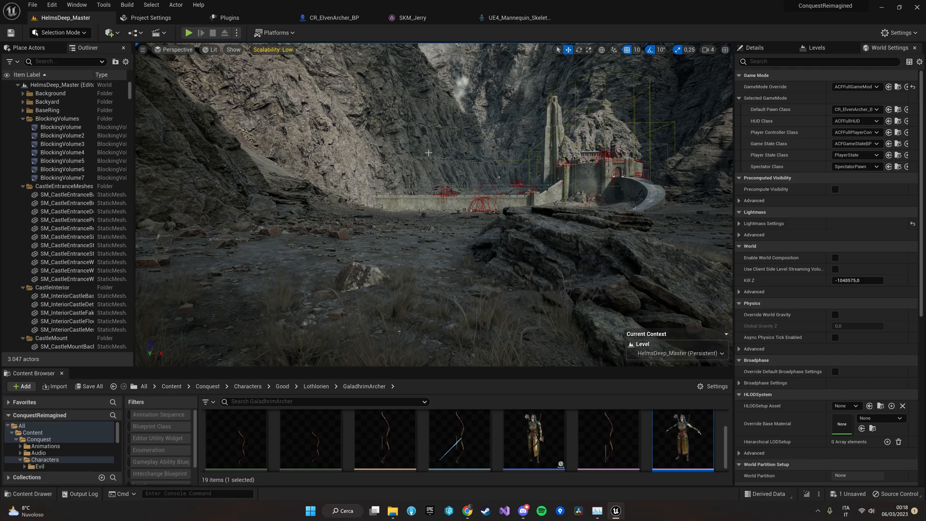
{"action": "mouse_move", "coordinate": [282, 33]}
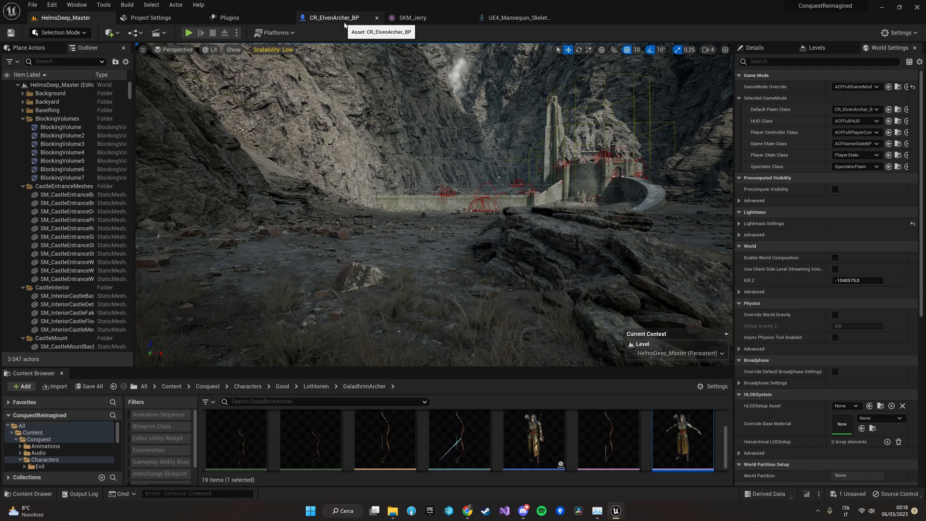
Open CR_ElvenArcher_BP and its SKM_Manny parent CR_PlayerUnit_BP, then inspect the archer's mesh component.
{"action": "left_click", "coordinate": [335, 18]}
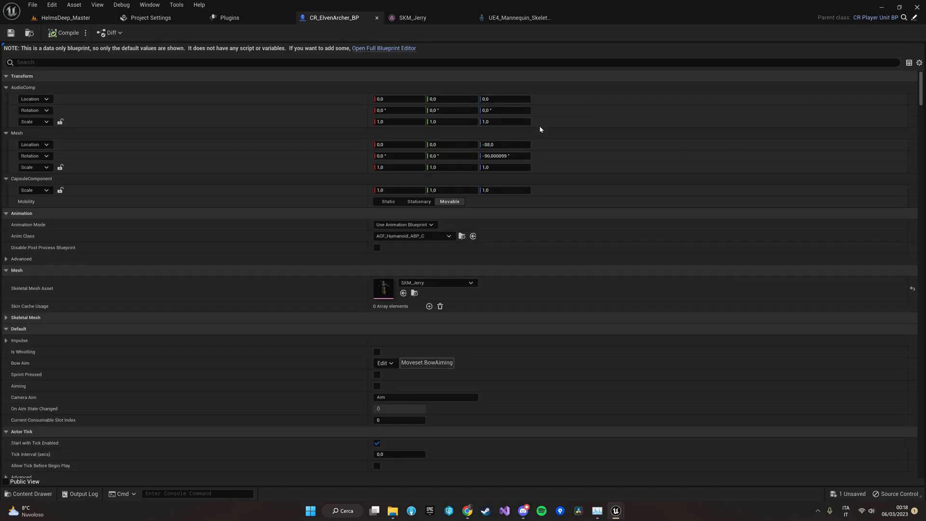
{"action": "mouse_move", "coordinate": [30, 33]}
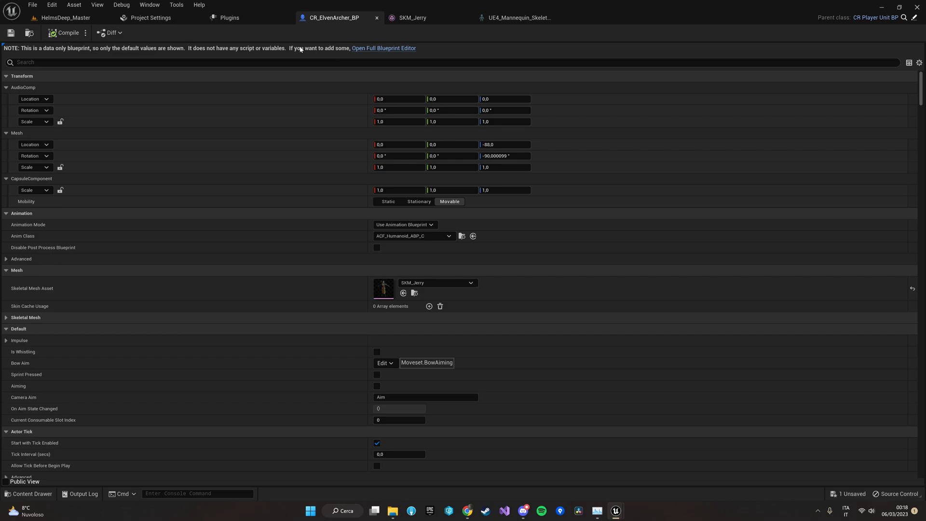
{"action": "left_click", "coordinate": [383, 48]}
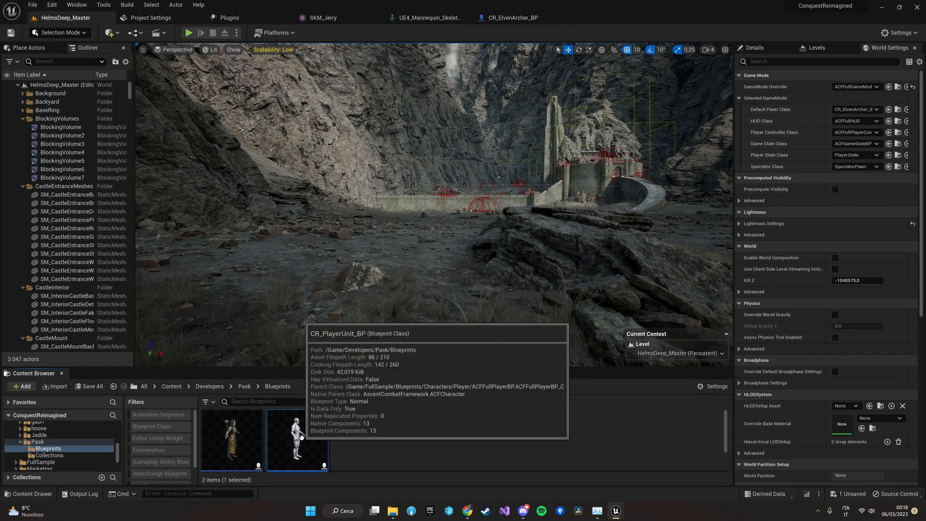
{"action": "double_click", "coordinate": [297, 440]}
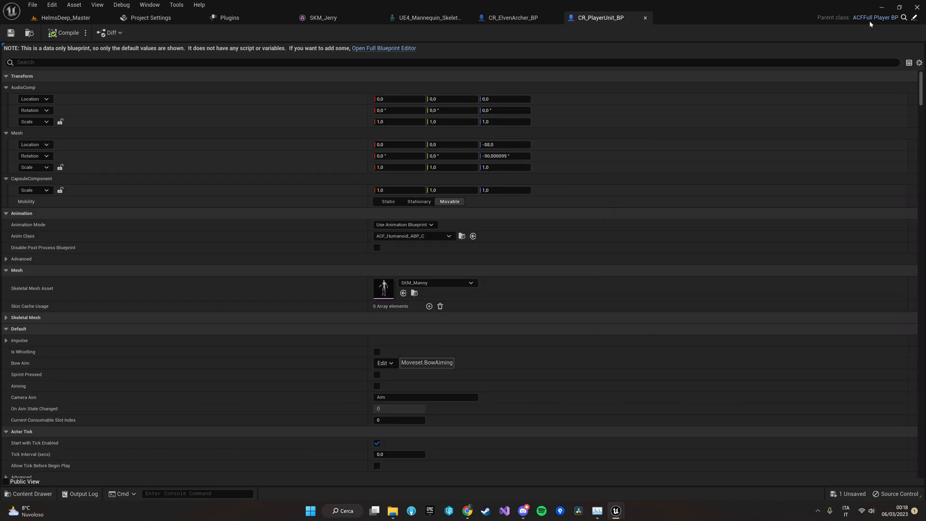
{"action": "mouse_move", "coordinate": [903, 17]}
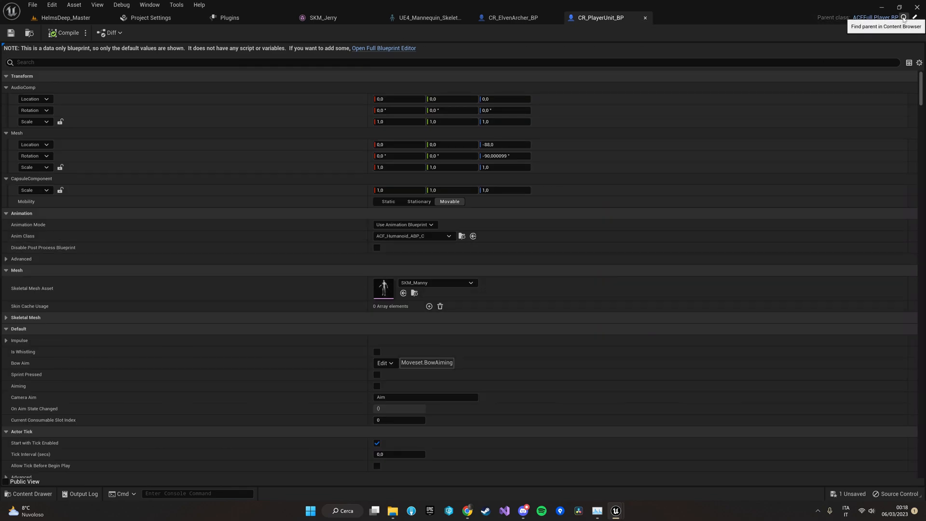
{"action": "left_click", "coordinate": [510, 18]}
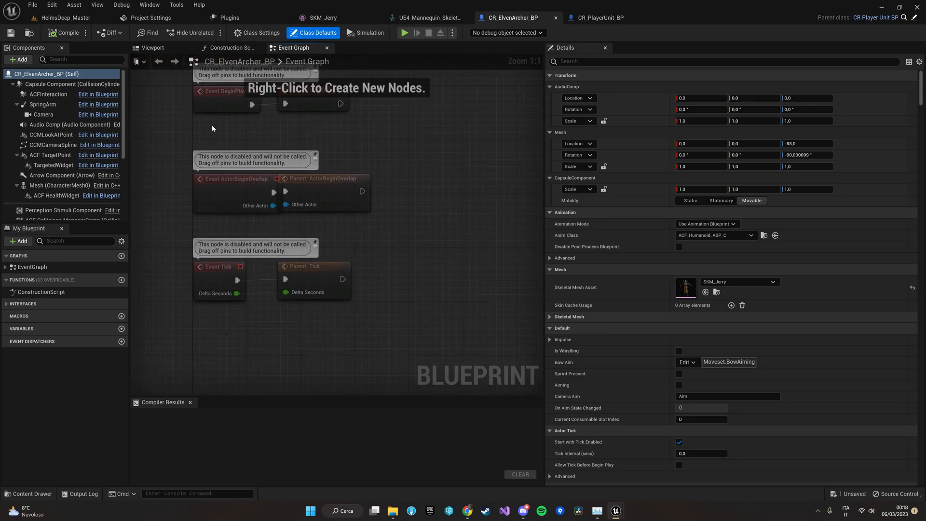
{"action": "mouse_move", "coordinate": [44, 184]}
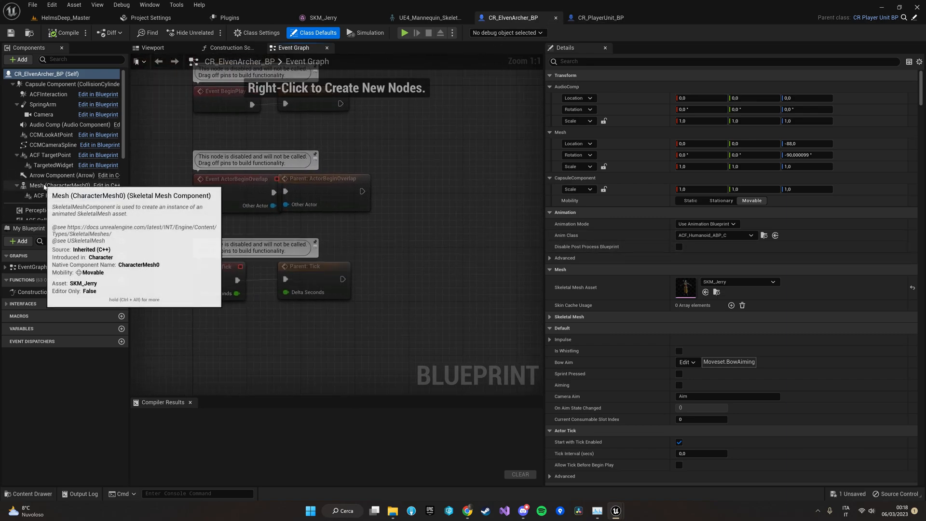
{"action": "left_click", "coordinate": [58, 185]}
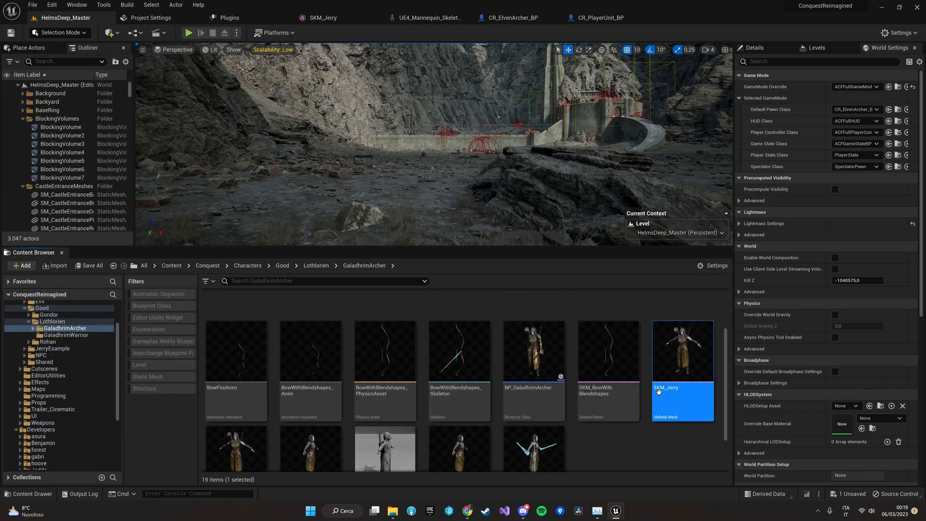
Open SKM_Jerry's mesh editor and its UE4_Mannequin_Skeleton, showing the Retarget Sources settings.
{"action": "double_click", "coordinate": [682, 351]}
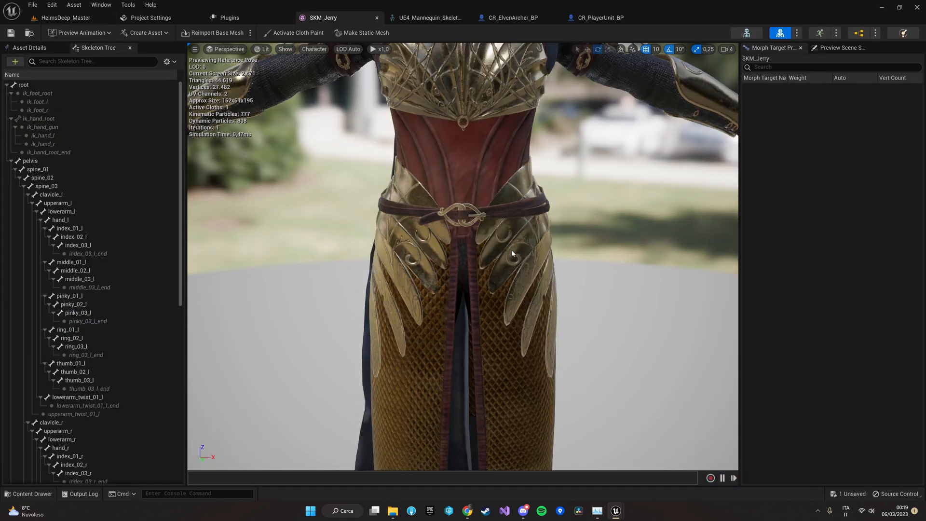
{"action": "scroll", "scroll_direction": "down", "scroll_amount": 3}
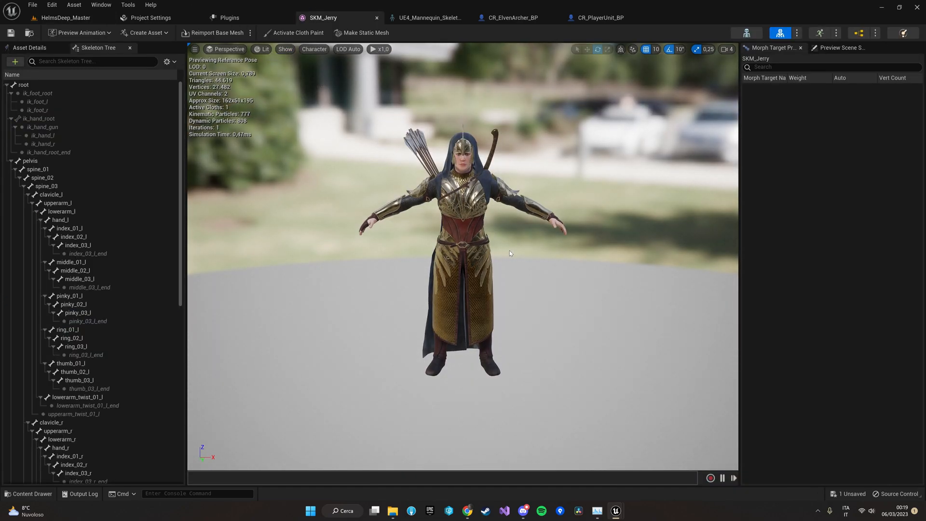
{"action": "mouse_move", "coordinate": [674, 86]}
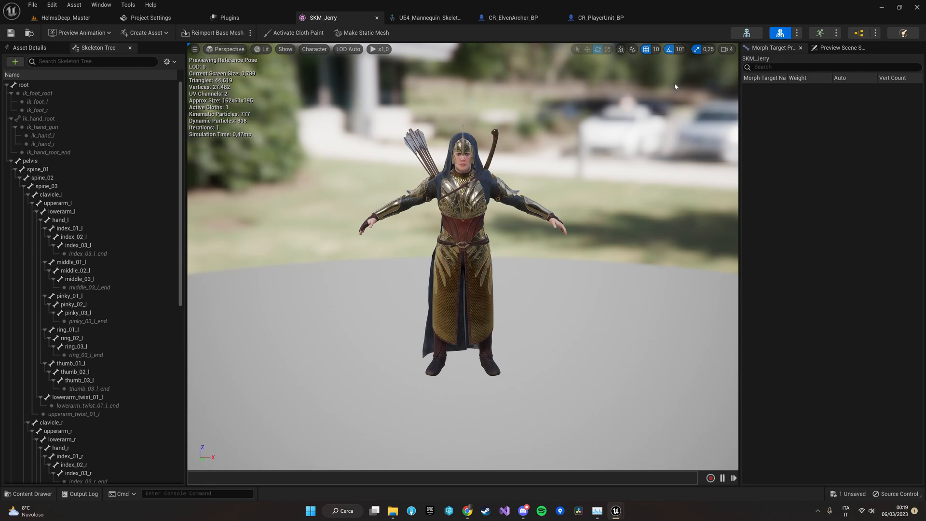
{"action": "mouse_move", "coordinate": [555, 156]}
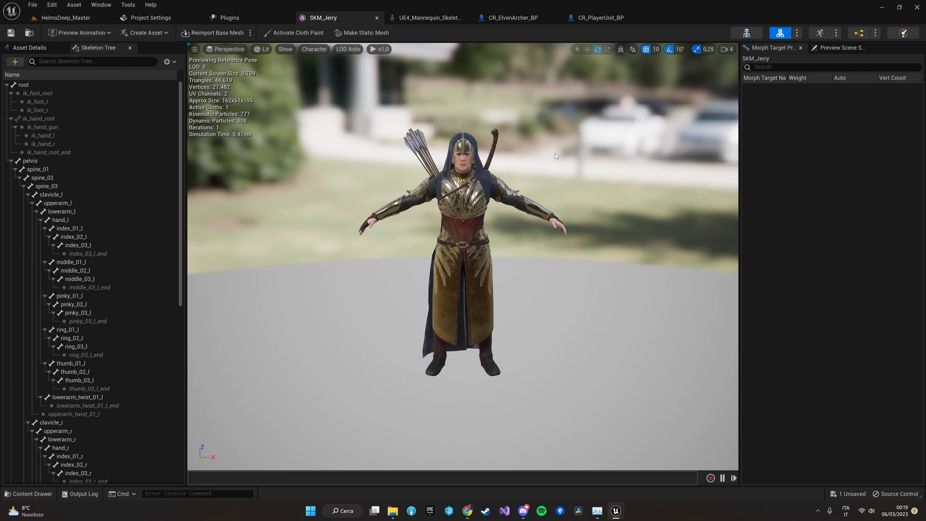
{"action": "mouse_move", "coordinate": [747, 33]}
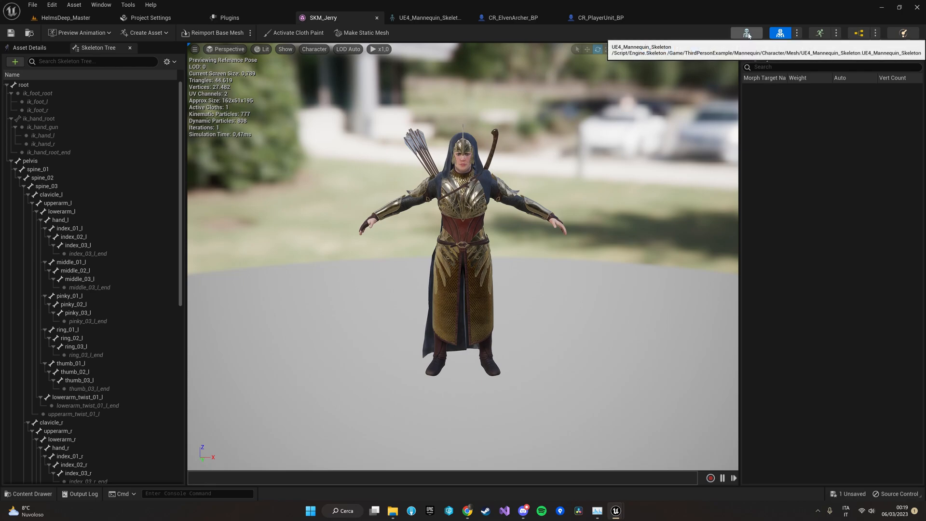
{"action": "left_click", "coordinate": [428, 18]}
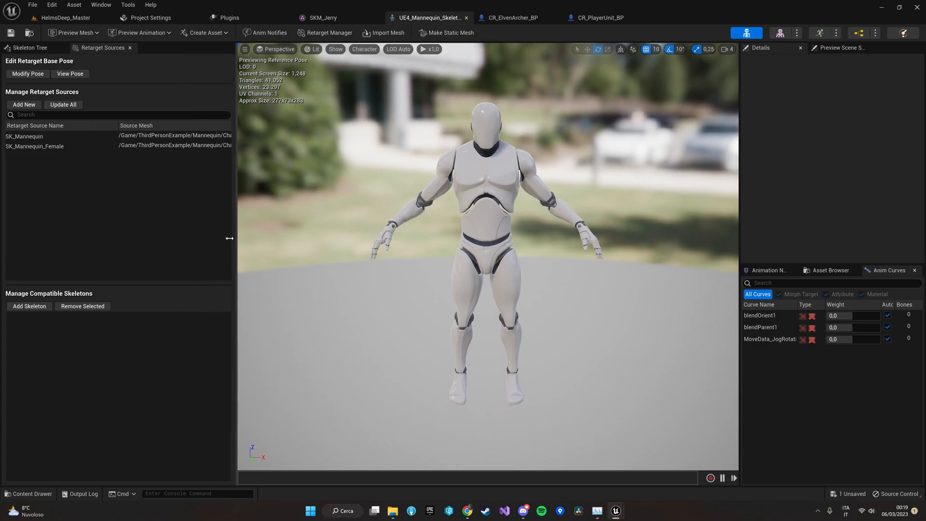
{"action": "left_click_drag", "start_coordinate": [229, 238], "coordinate": [194, 237]}
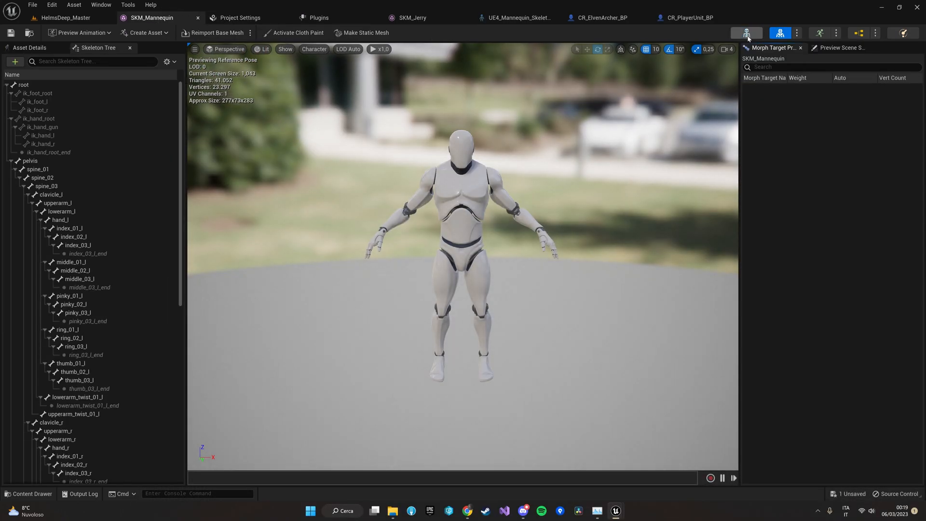
{"action": "left_click", "coordinate": [515, 17]}
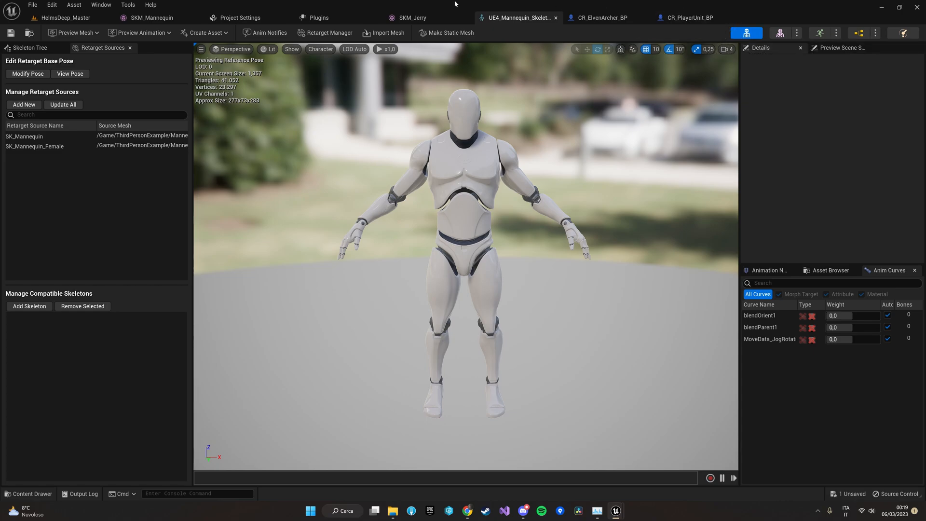
{"action": "mouse_move", "coordinate": [99, 48]}
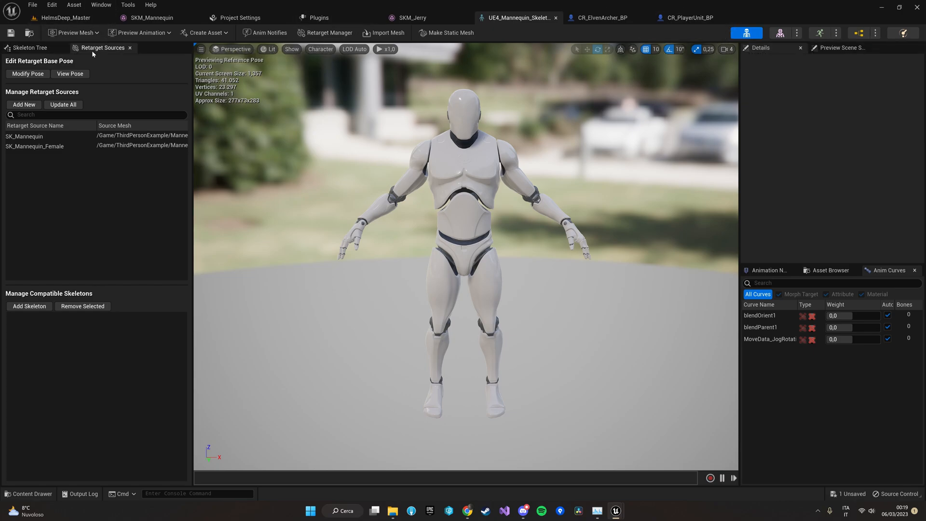
Add ACF_UE5Manny under Manage Compatible Skeletons in UE4_Mannequin_Skeleton's Retarget Sources.
{"action": "left_click", "coordinate": [101, 5]}
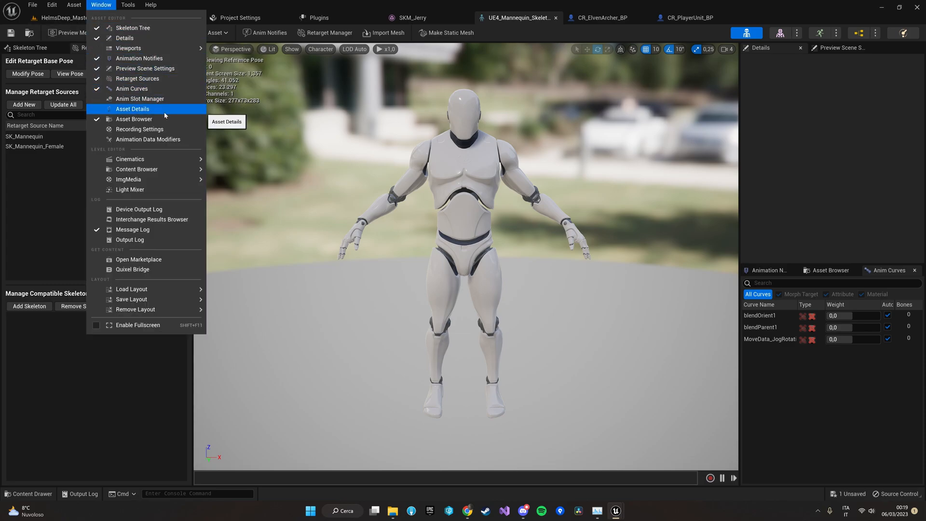
{"action": "mouse_move", "coordinate": [132, 88]}
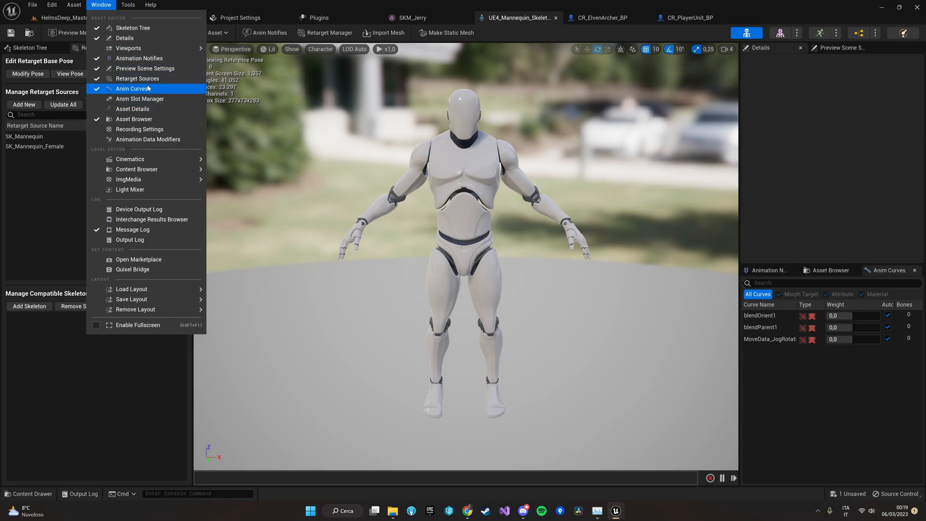
{"action": "left_click", "coordinate": [137, 78]}
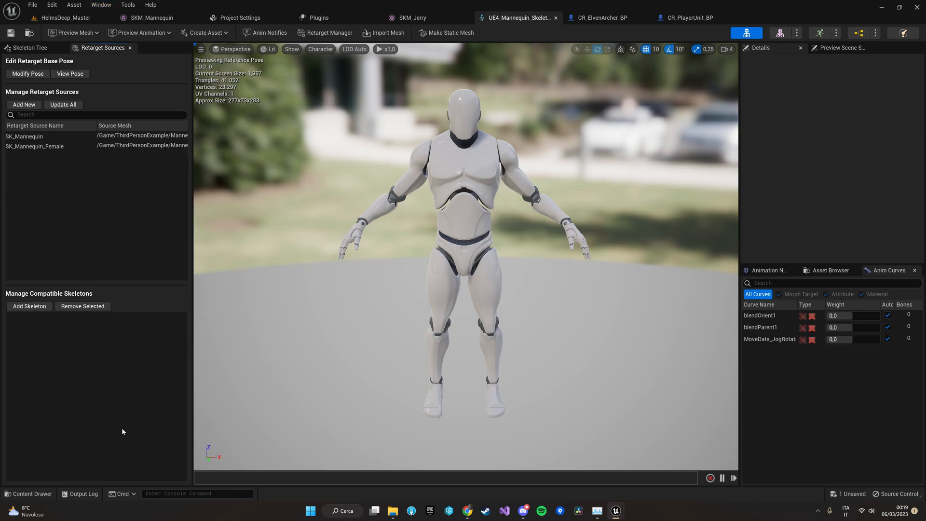
{"action": "mouse_move", "coordinate": [29, 306]}
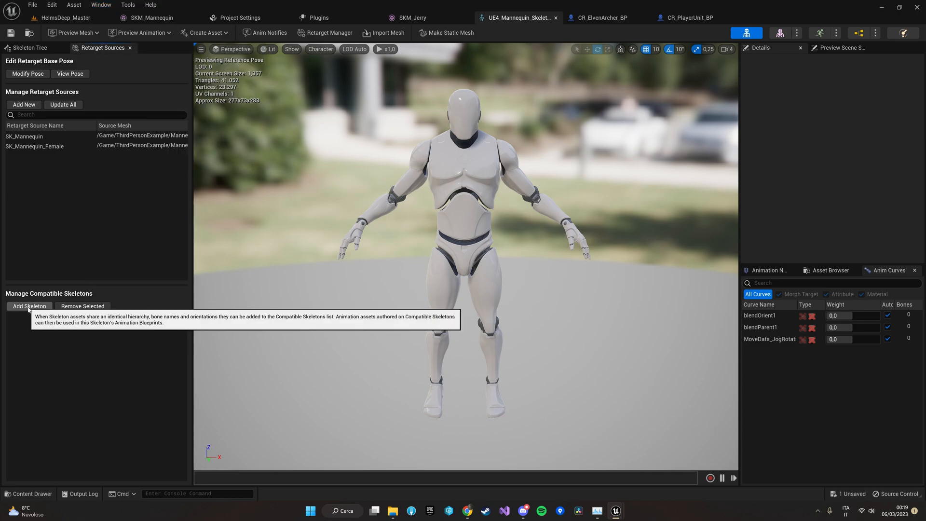
{"action": "left_click", "coordinate": [29, 306]}
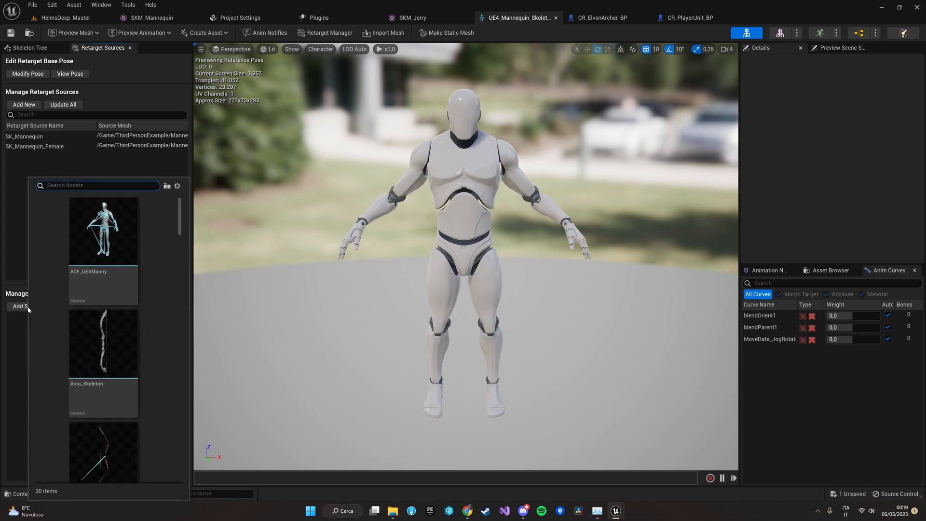
{"action": "mouse_move", "coordinate": [102, 278]}
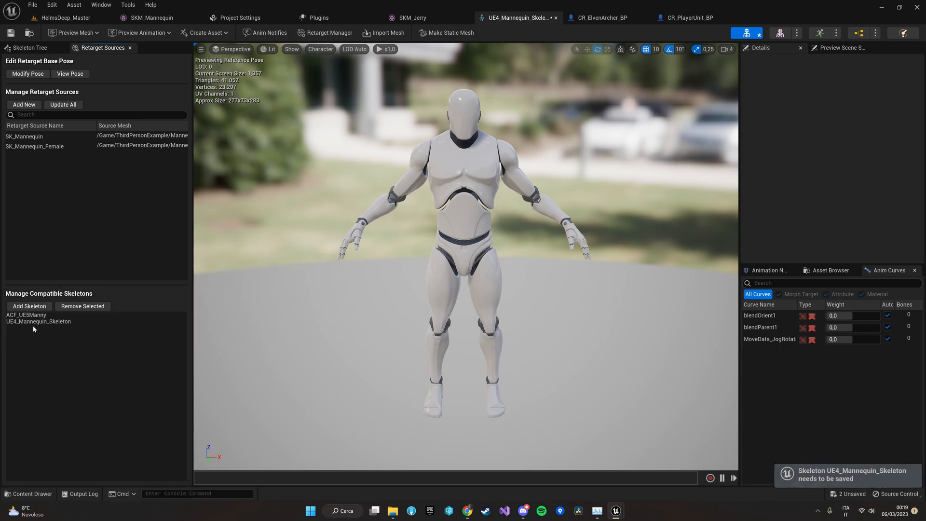
{"action": "left_click", "coordinate": [39, 321]}
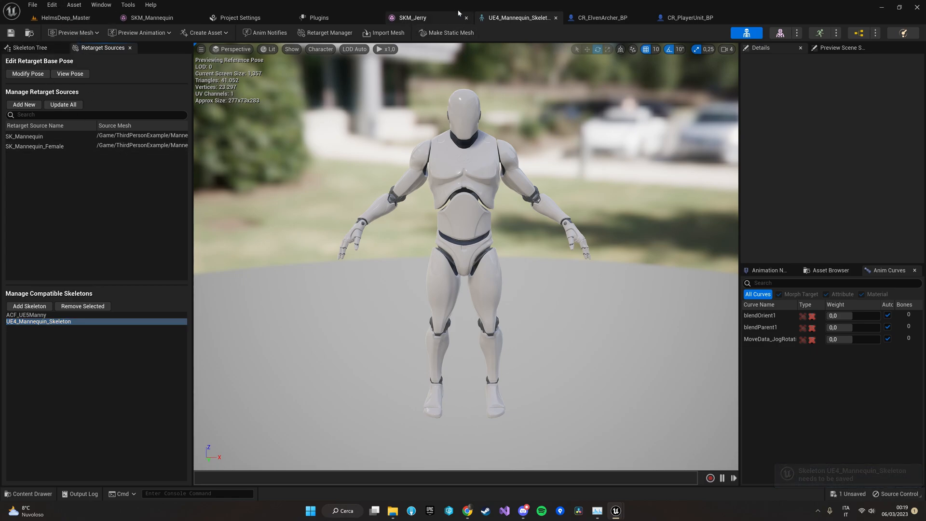
Check the archer blueprint mesh's Anim Class list, currently set to ACF_Humanoid_ABP_C.
{"action": "left_click", "coordinate": [597, 17]}
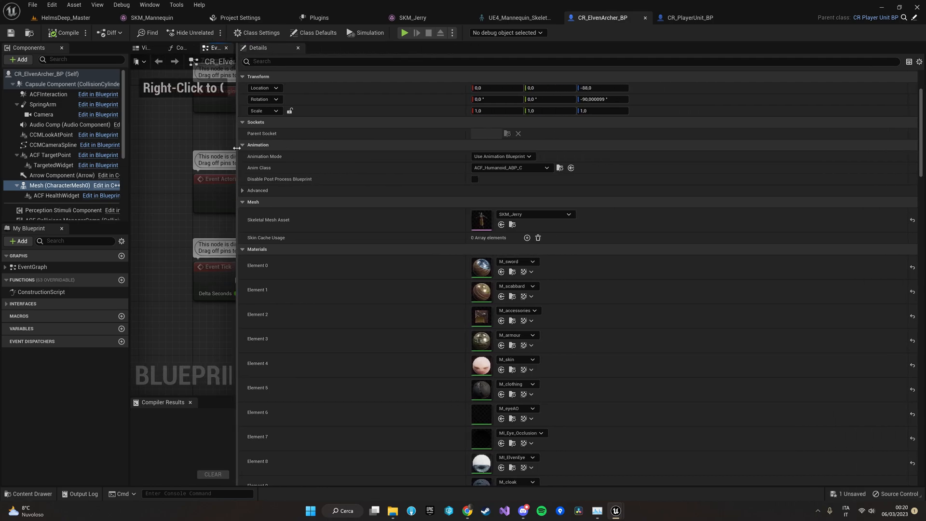
{"action": "left_click", "coordinate": [545, 168]}
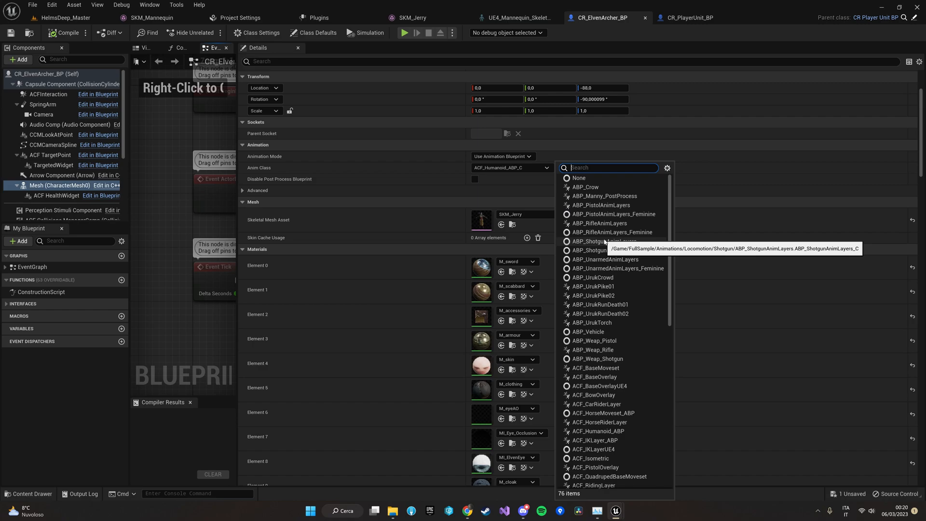
{"action": "mouse_move", "coordinate": [404, 178]}
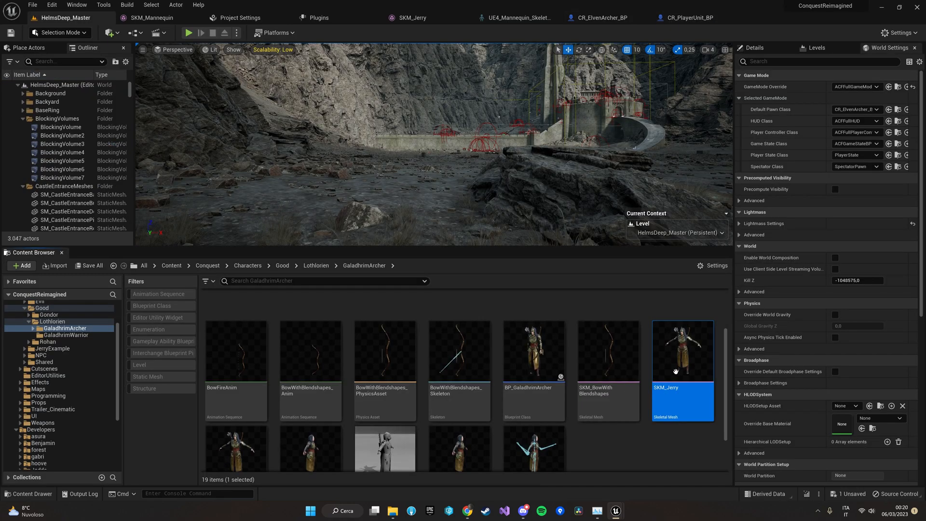
After checking SKM_Jerry's skeleton, switch the archer mesh to ACF_UE4Humanoid_ABP_C and compile.
{"action": "double_click", "coordinate": [682, 350]}
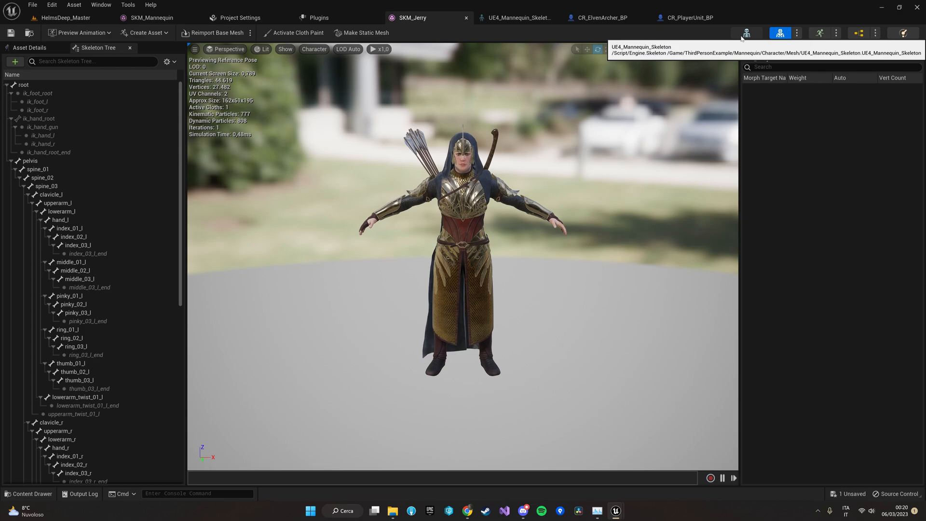
{"action": "left_click", "coordinate": [518, 17]}
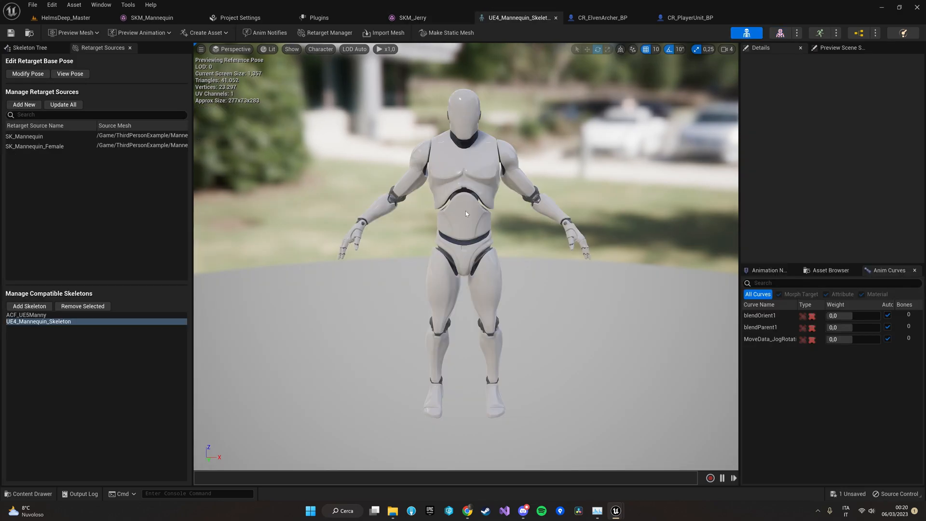
{"action": "mouse_move", "coordinate": [463, 246]}
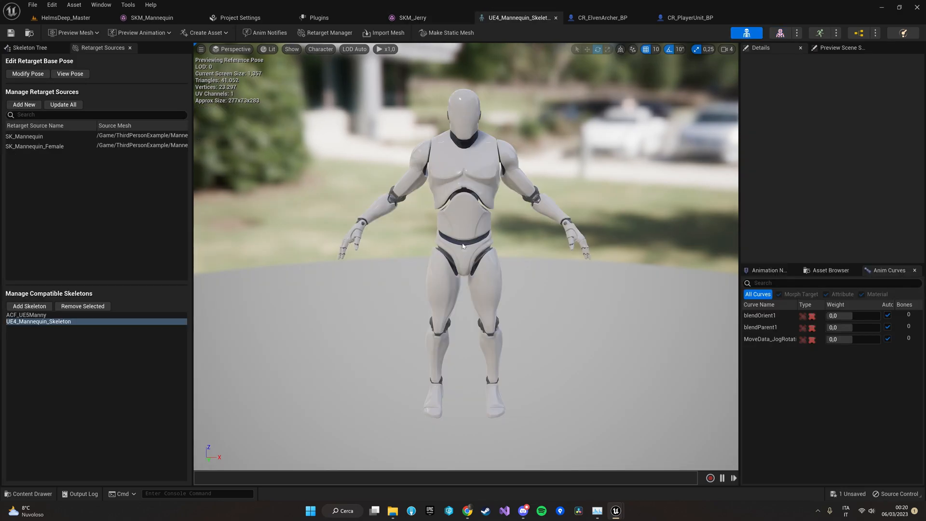
{"action": "mouse_move", "coordinate": [478, 266]}
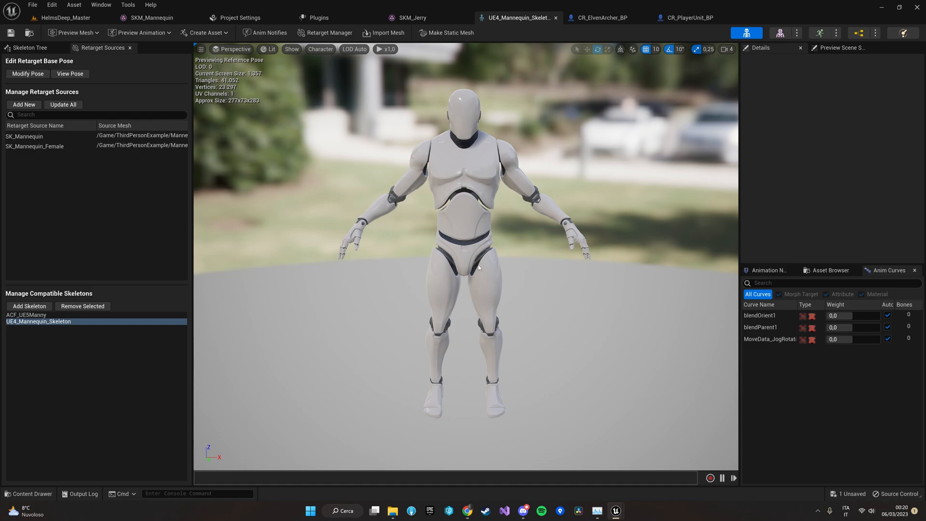
{"action": "mouse_move", "coordinate": [602, 17]}
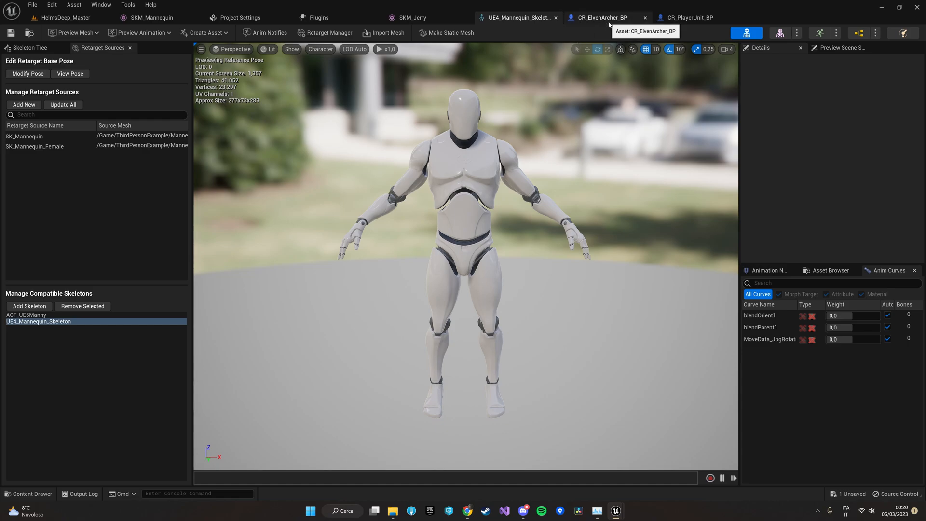
{"action": "left_click", "coordinate": [599, 18]}
{"action": "type", "text": "ue4"}
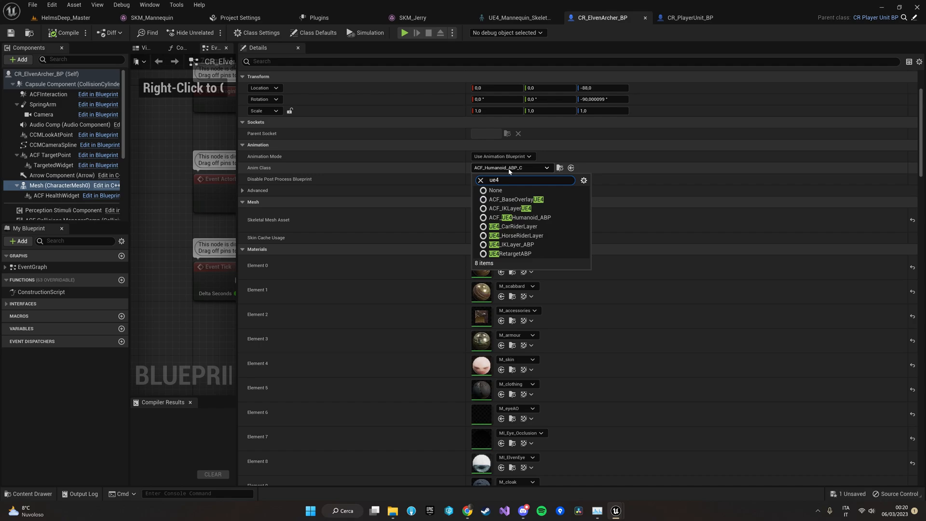
{"action": "mouse_move", "coordinate": [520, 217]}
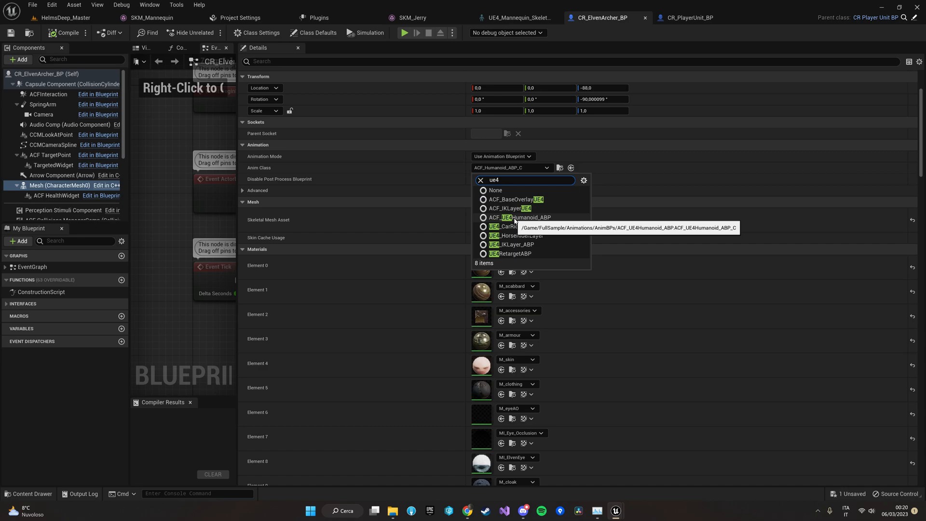
{"action": "left_click", "coordinate": [519, 216]}
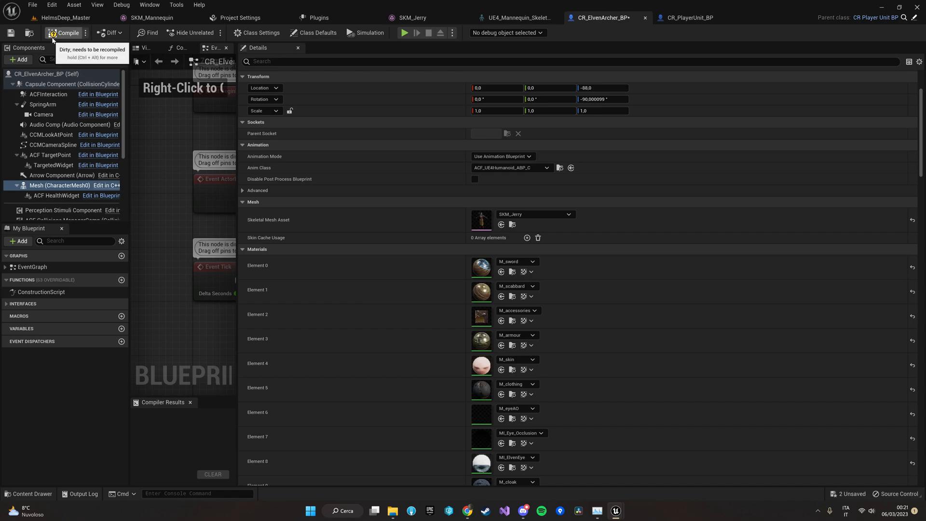
{"action": "left_click", "coordinate": [65, 33]}
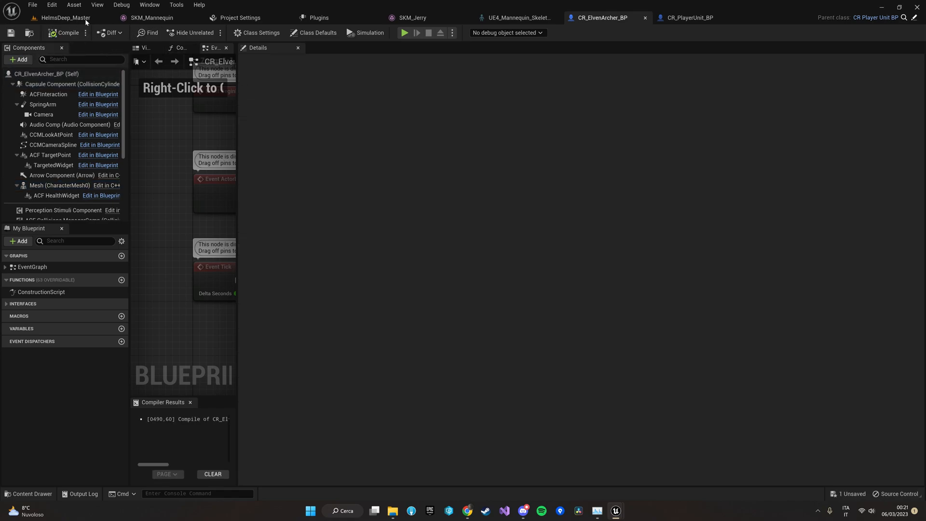
Run and stop two Play sessions of HelmsDeep_Master as the elven archer.
{"action": "left_click", "coordinate": [61, 17]}
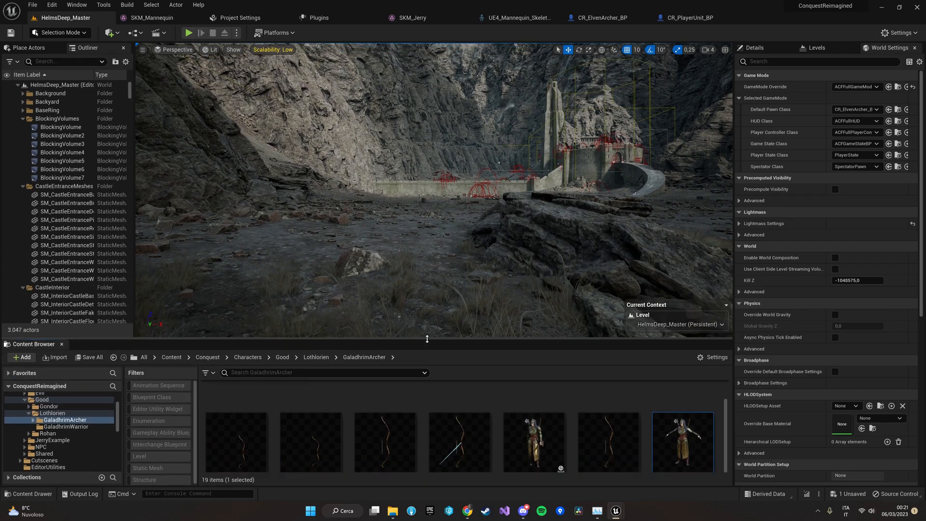
{"action": "mouse_move", "coordinate": [187, 32]}
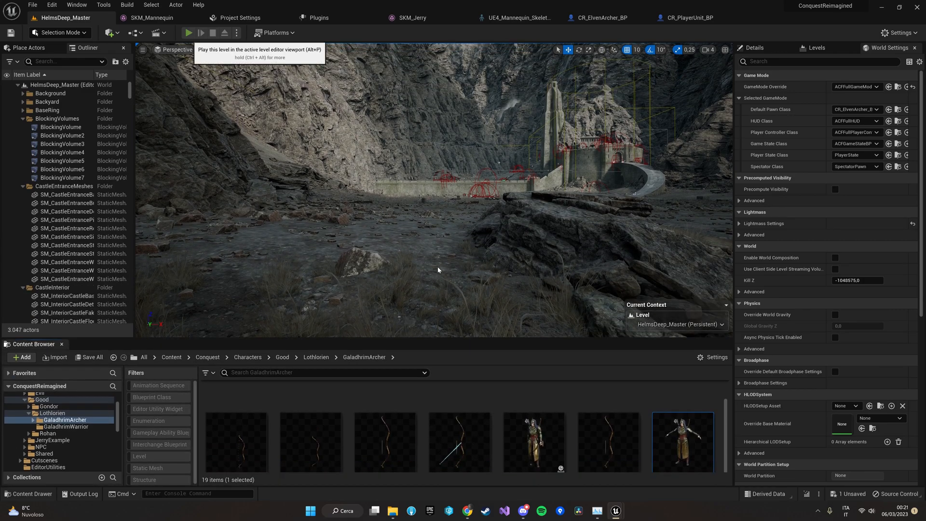
{"action": "left_click", "coordinate": [187, 33]}
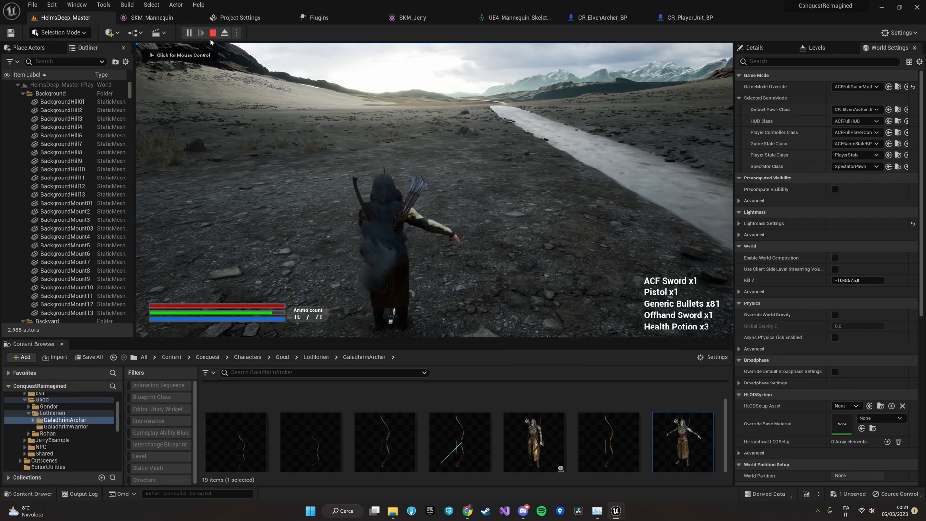
{"action": "left_click", "coordinate": [212, 33]}
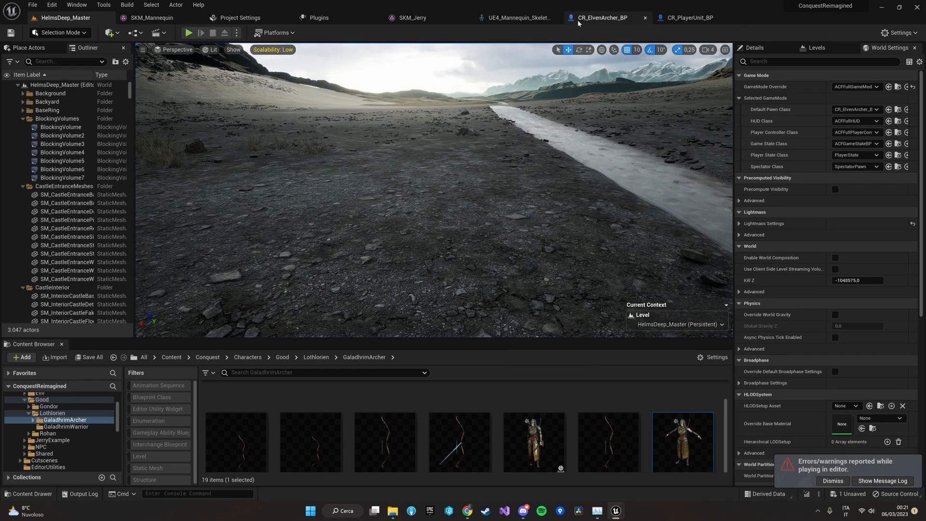
{"action": "left_click", "coordinate": [188, 32]}
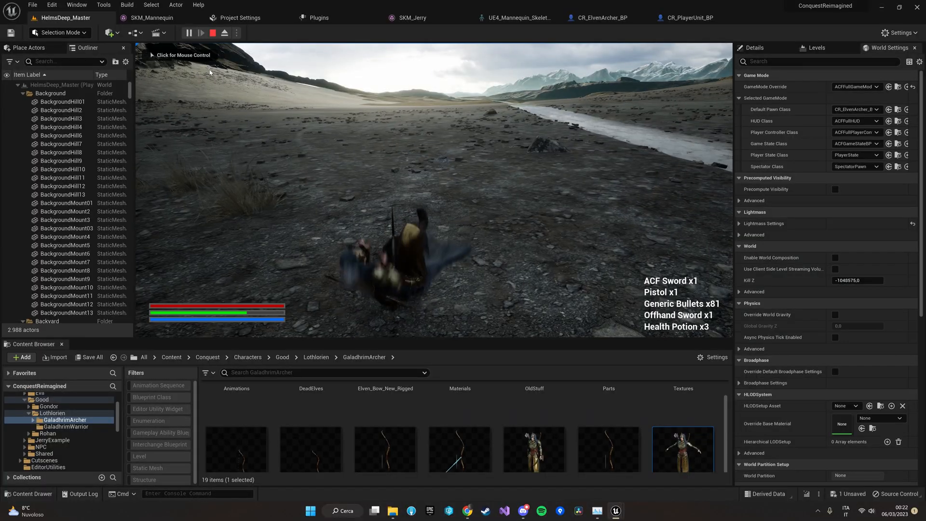
{"action": "left_click", "coordinate": [213, 33]}
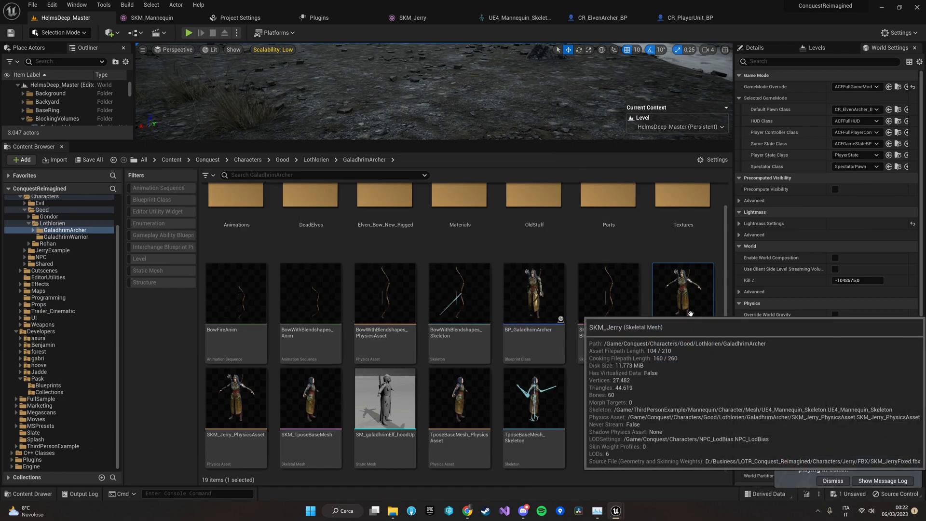
Reassign SKM_Jerry to the Ascent Combat Framework UE4_Mannequin_Skeleton and bring up Save All.
{"action": "right_click", "coordinate": [681, 290]}
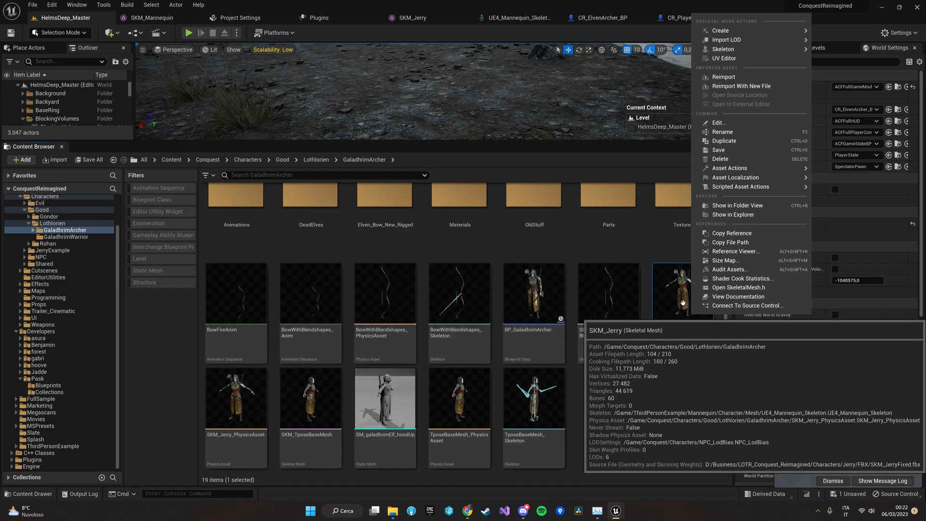
{"action": "mouse_move", "coordinate": [722, 48]}
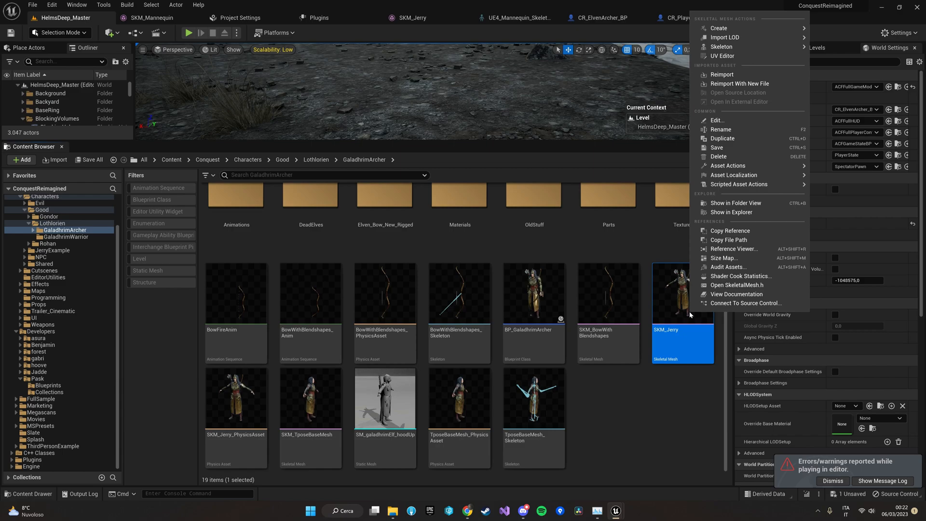
{"action": "mouse_move", "coordinate": [721, 47]}
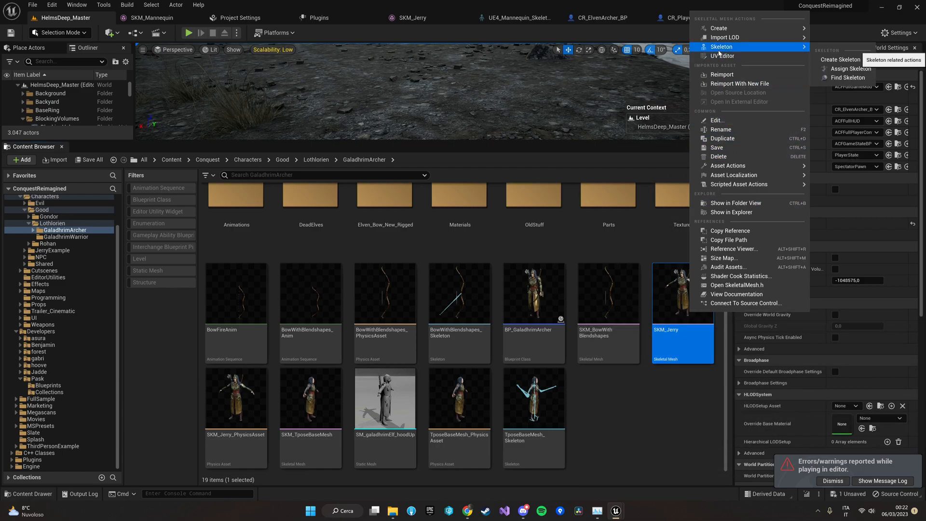
{"action": "mouse_move", "coordinate": [849, 68]}
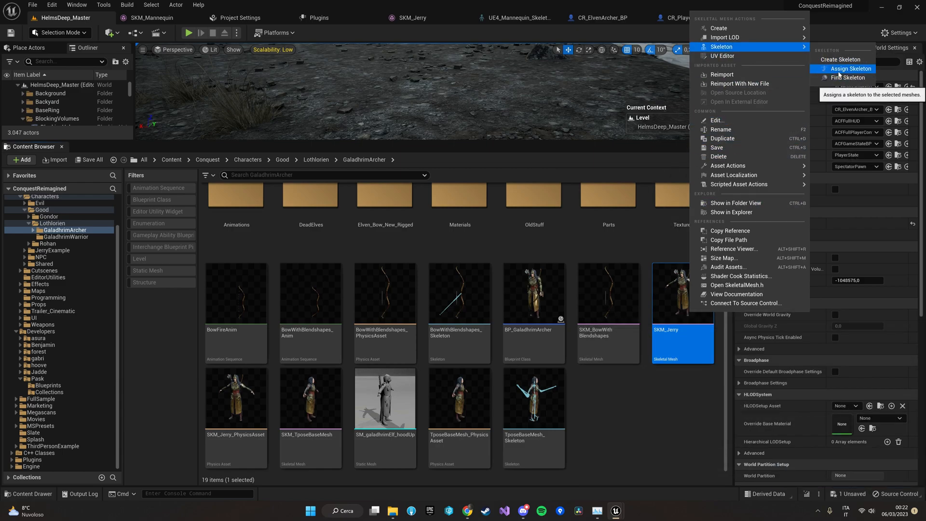
{"action": "left_click", "coordinate": [848, 69]}
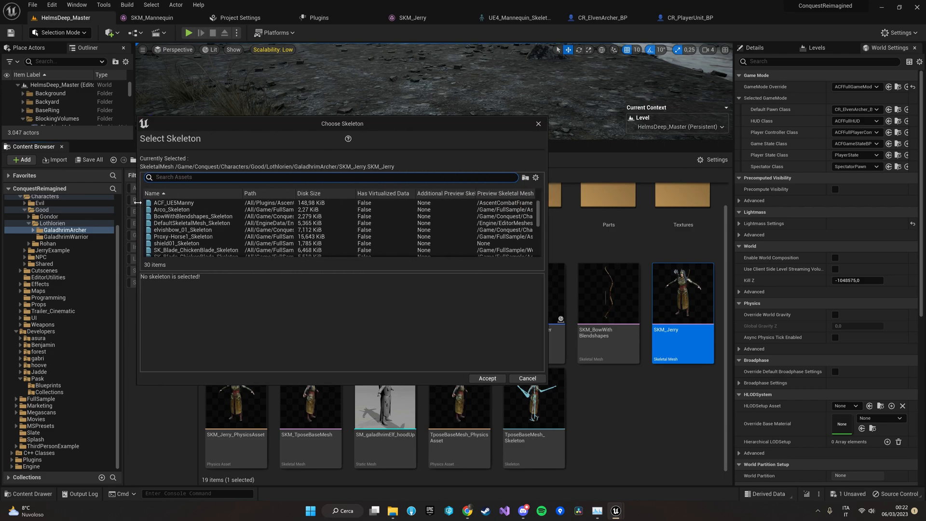
{"action": "type", "text": "ascentcomb"}
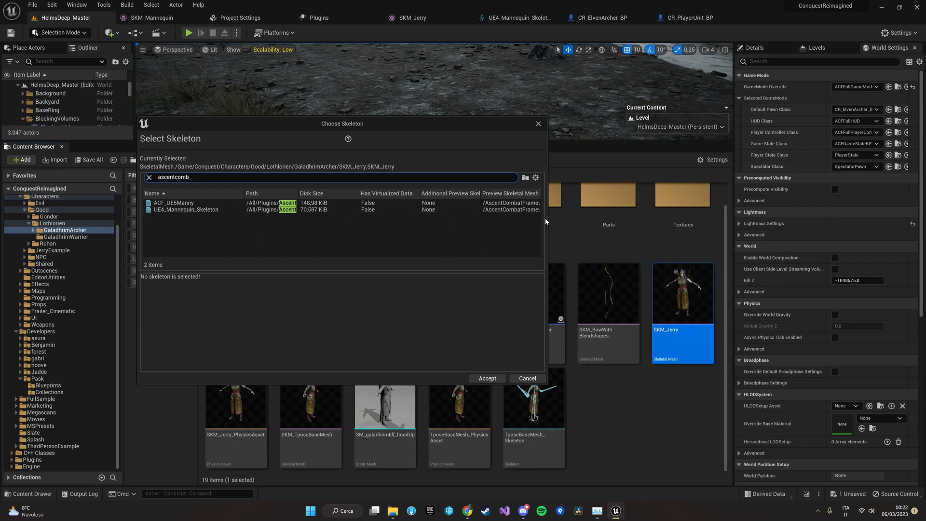
{"action": "left_click_drag", "start_coordinate": [342, 123], "coordinate": [407, 123]}
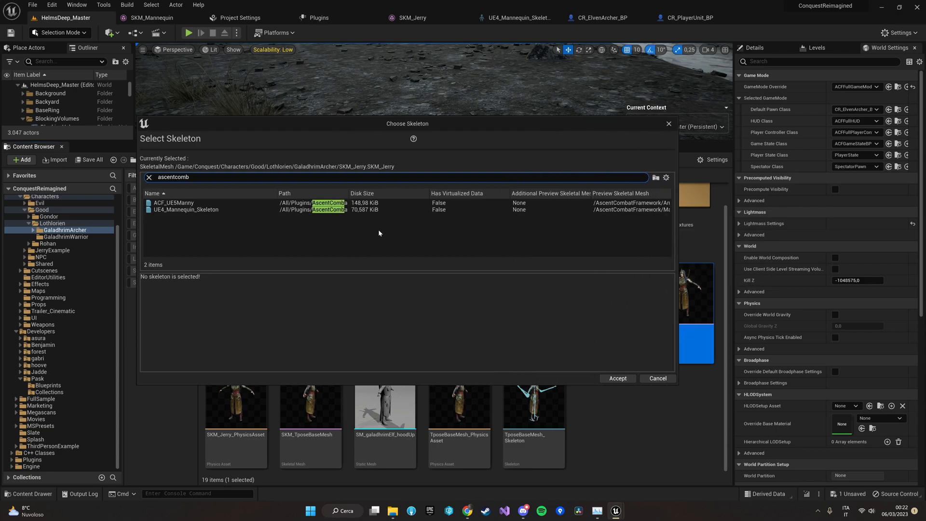
{"action": "mouse_move", "coordinate": [189, 209]}
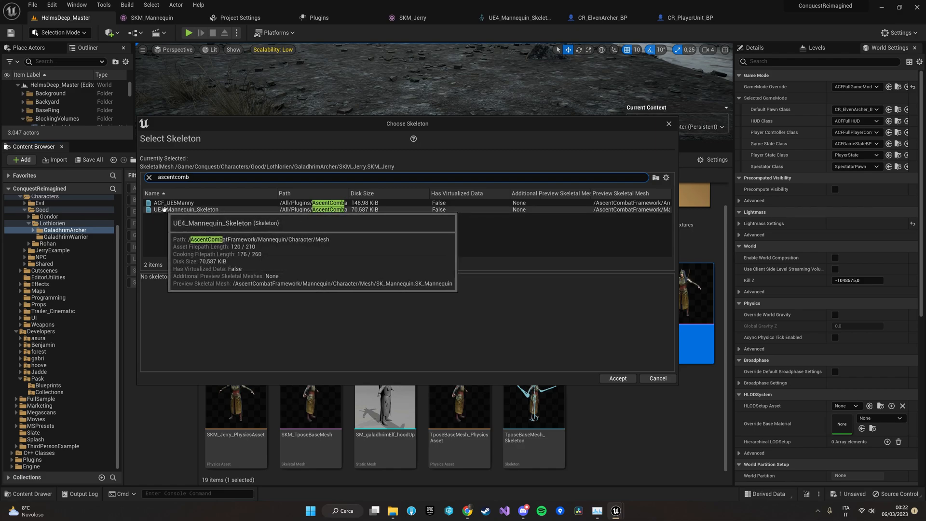
{"action": "left_click", "coordinate": [186, 210]}
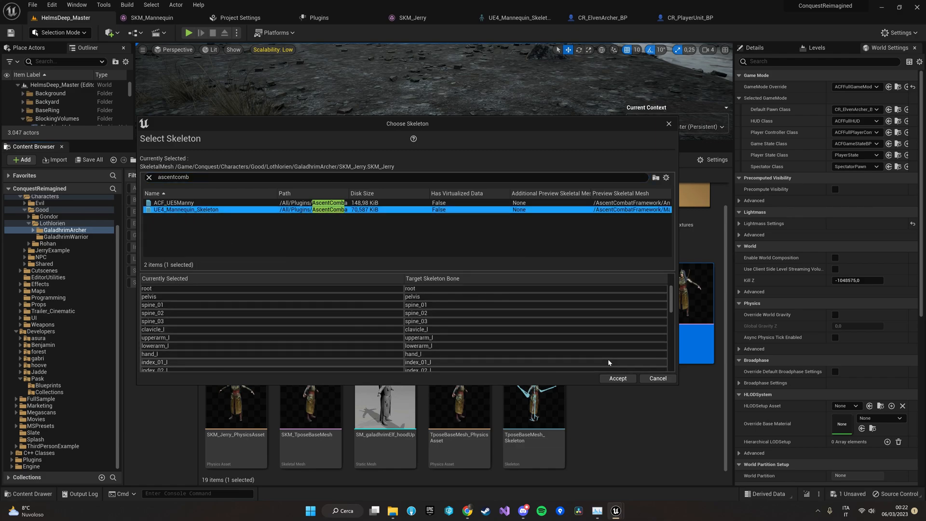
{"action": "left_click", "coordinate": [616, 378]}
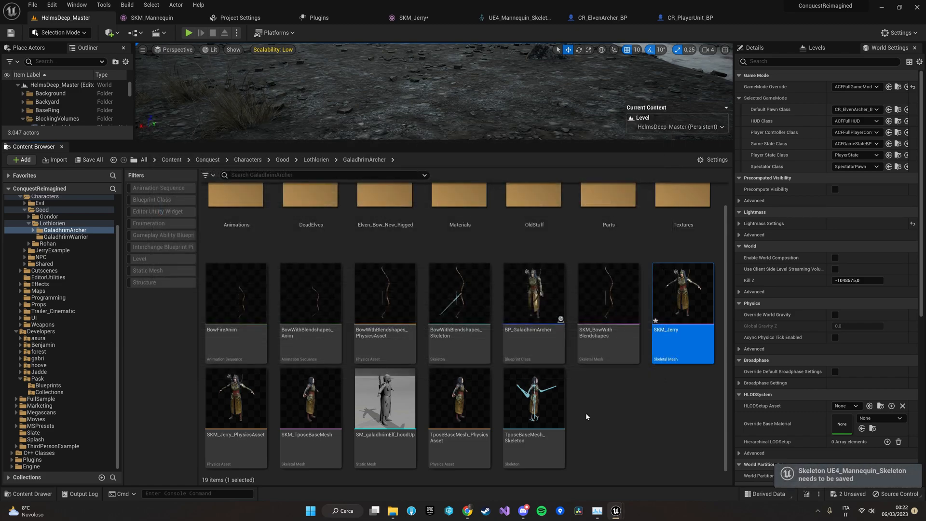
{"action": "left_click", "coordinate": [88, 160]}
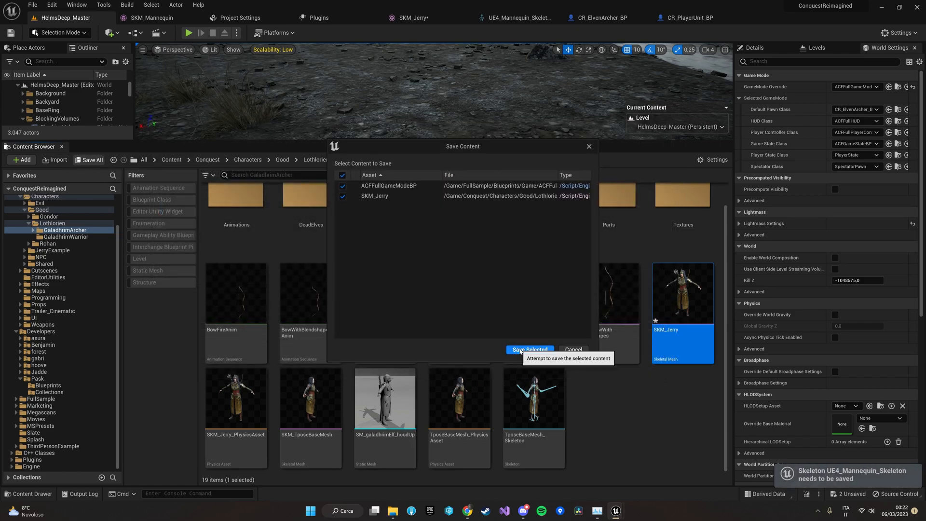
Save SKM_Jerry and ACFFullGameModeBP with Save Selected.
{"action": "left_click", "coordinate": [528, 349]}
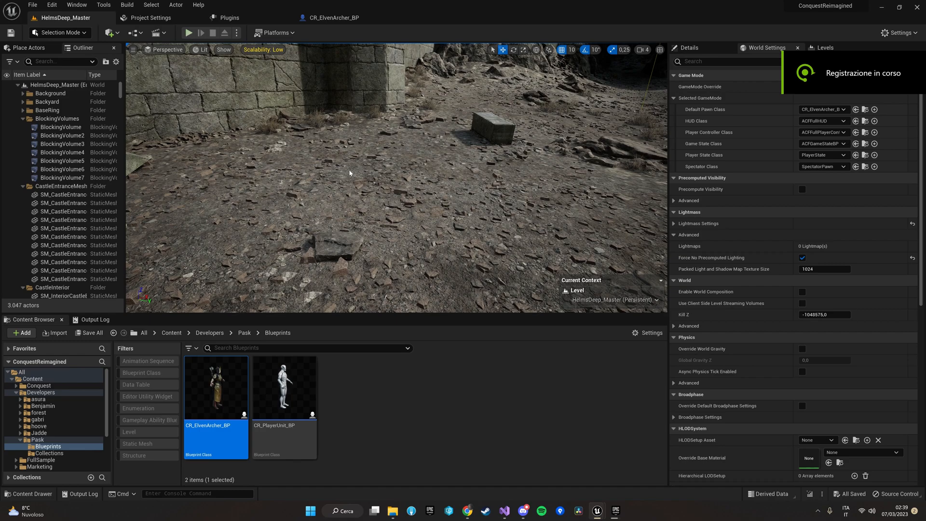
Run HelmsDeep_Master in Play In Editor, moving the bow-wielding archer around, then stop.
{"action": "left_click", "coordinate": [189, 32]}
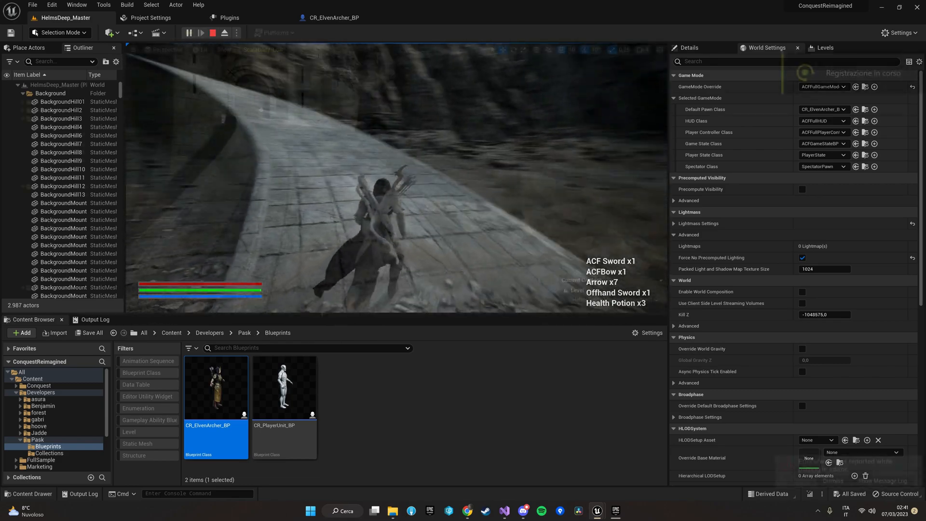
{"action": "left_click", "coordinate": [201, 32]}
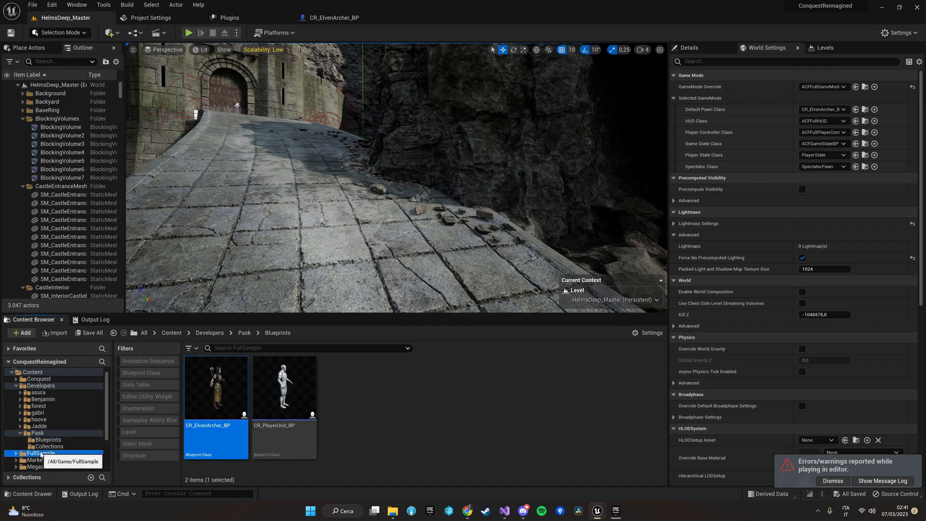
Browse the FullSample folder, replay the archer test, then locate the default pawn asset in Pask.
{"action": "left_click", "coordinate": [42, 453]}
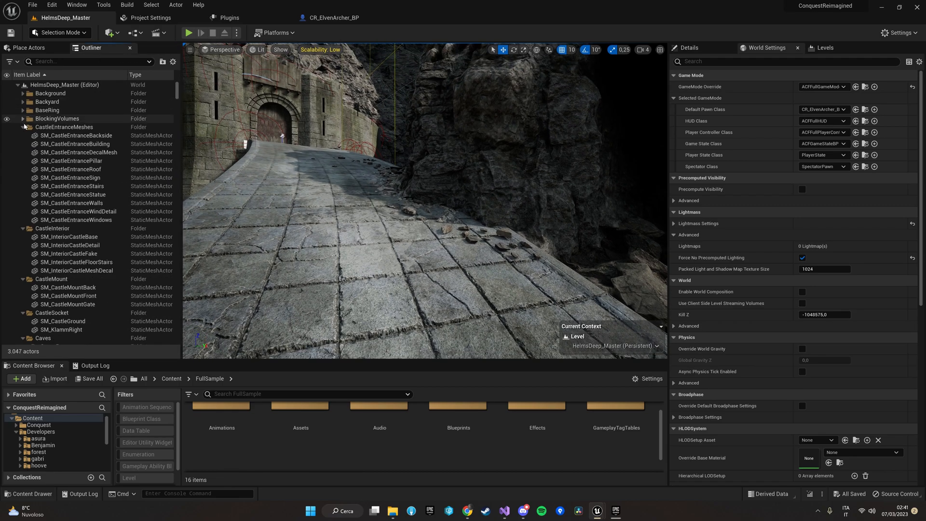
{"action": "left_click", "coordinate": [22, 126]}
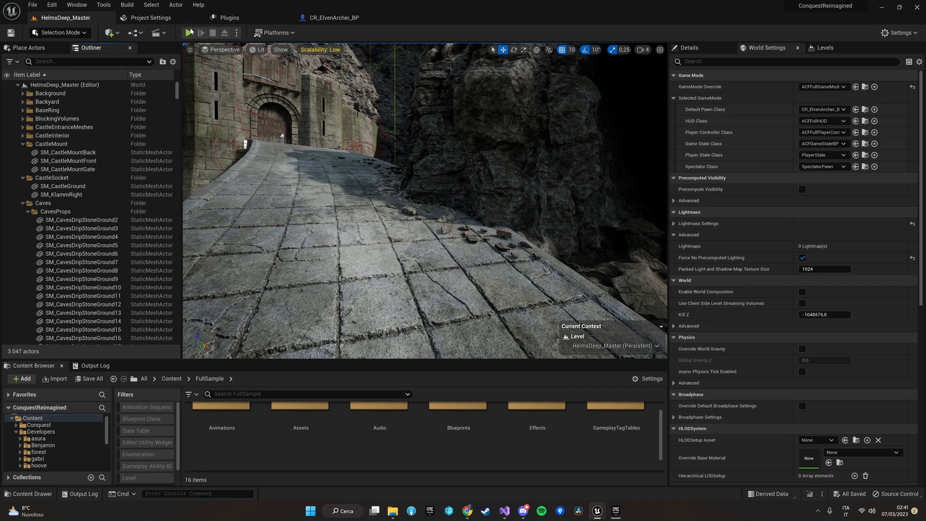
{"action": "mouse_move", "coordinate": [189, 32]}
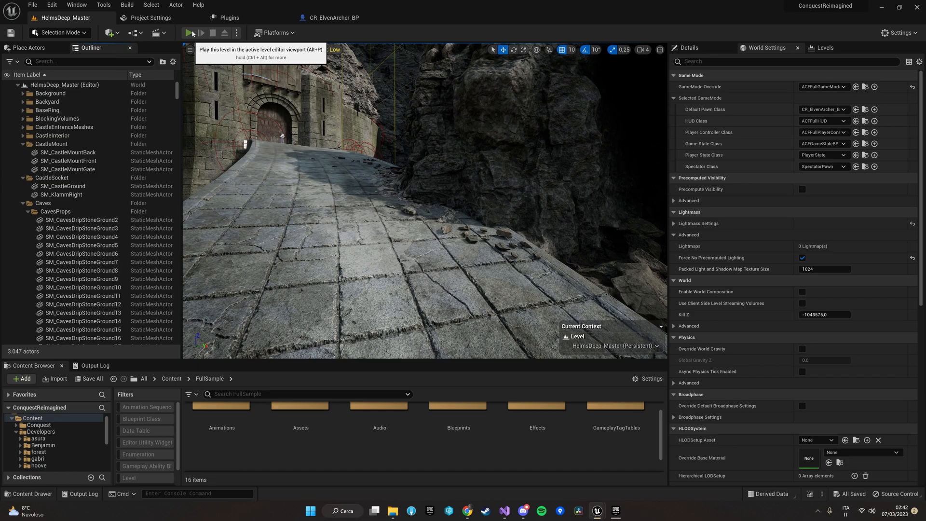
{"action": "left_click", "coordinate": [190, 32]}
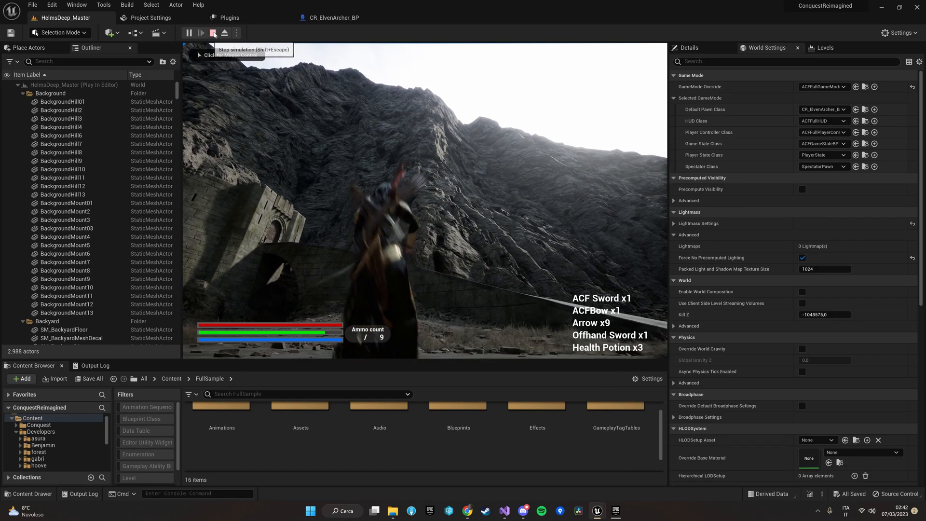
{"action": "left_click", "coordinate": [213, 32]}
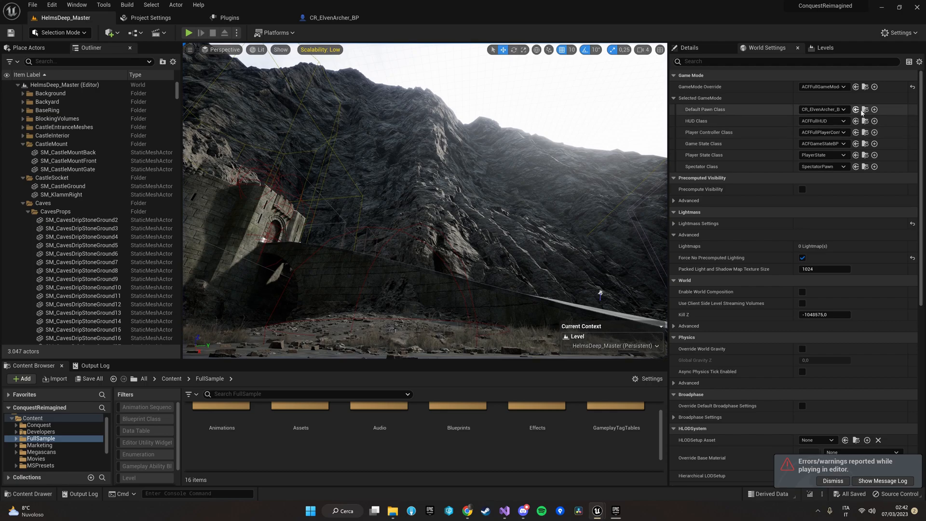
{"action": "mouse_move", "coordinate": [864, 110]}
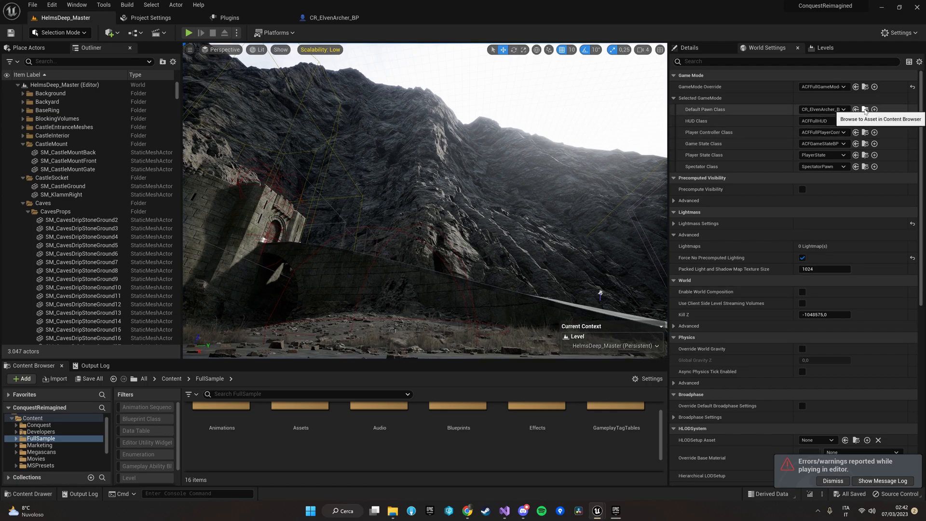
{"action": "left_click", "coordinate": [334, 17]}
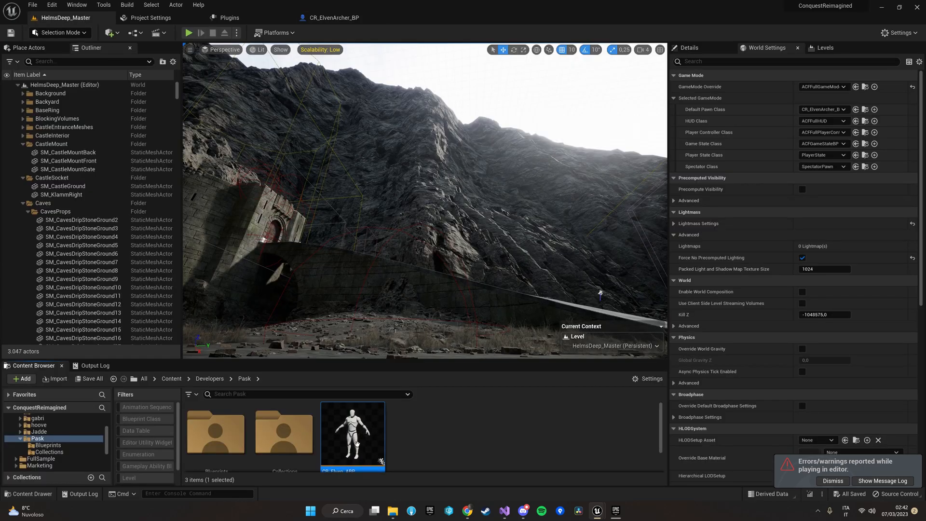
{"action": "mouse_move", "coordinate": [352, 435]}
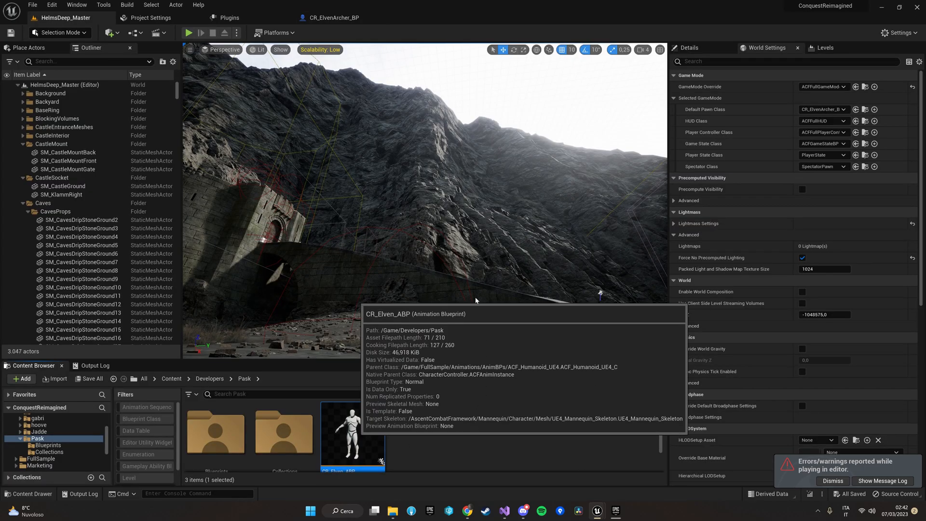
Open CR_Elven_ABP to review its moveset overlay layer defaults.
{"action": "double_click", "coordinate": [352, 433]}
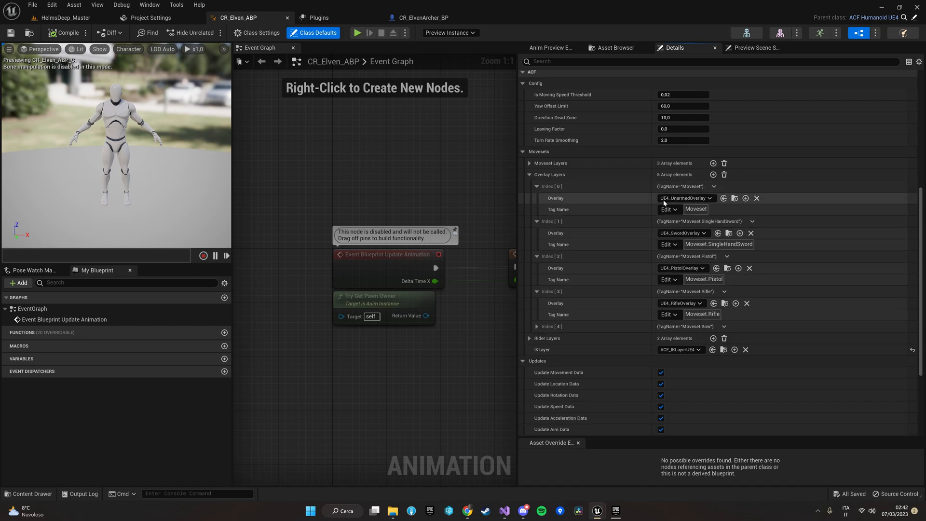
{"action": "mouse_move", "coordinate": [734, 197]}
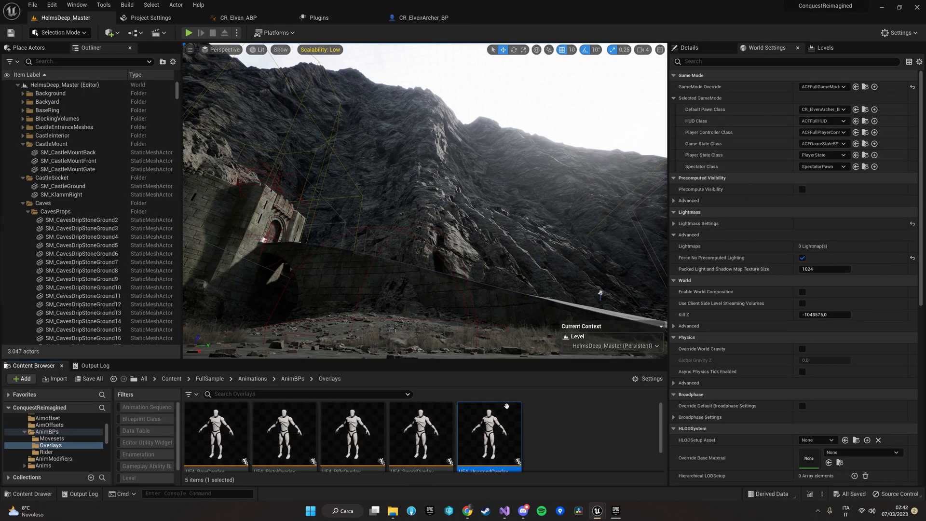
Open UE4_UnarmedOverlay and UE4_UnarmedMoveset, expanding movement settings and Jog Start Cardinals.
{"action": "double_click", "coordinate": [488, 435]}
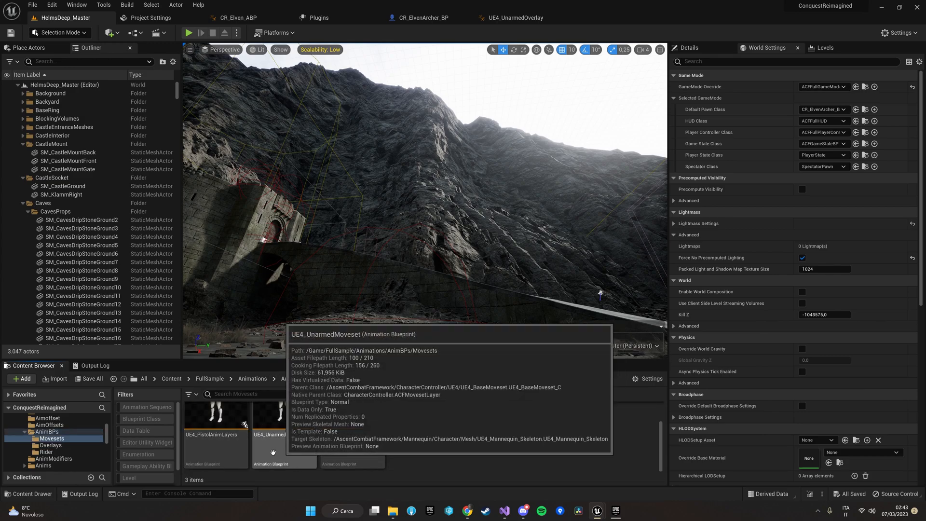
{"action": "double_click", "coordinate": [284, 413]}
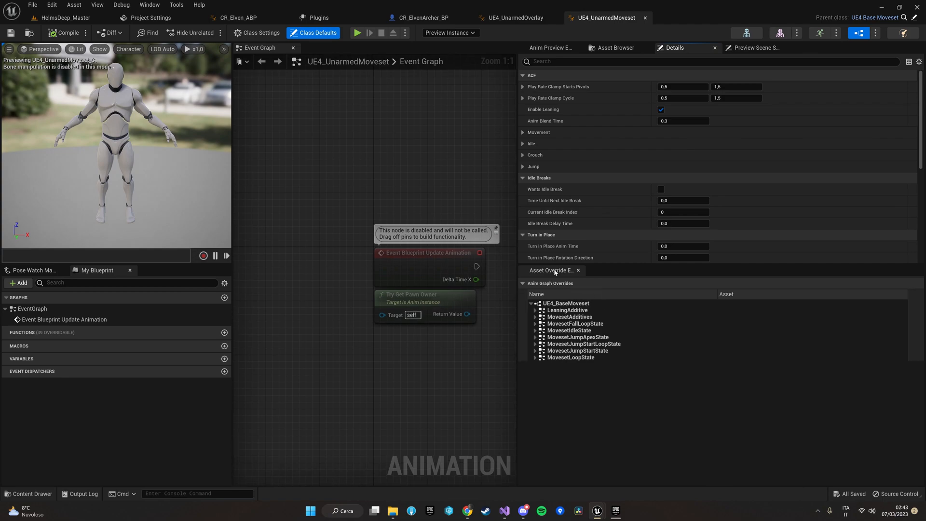
{"action": "left_click", "coordinate": [521, 132]}
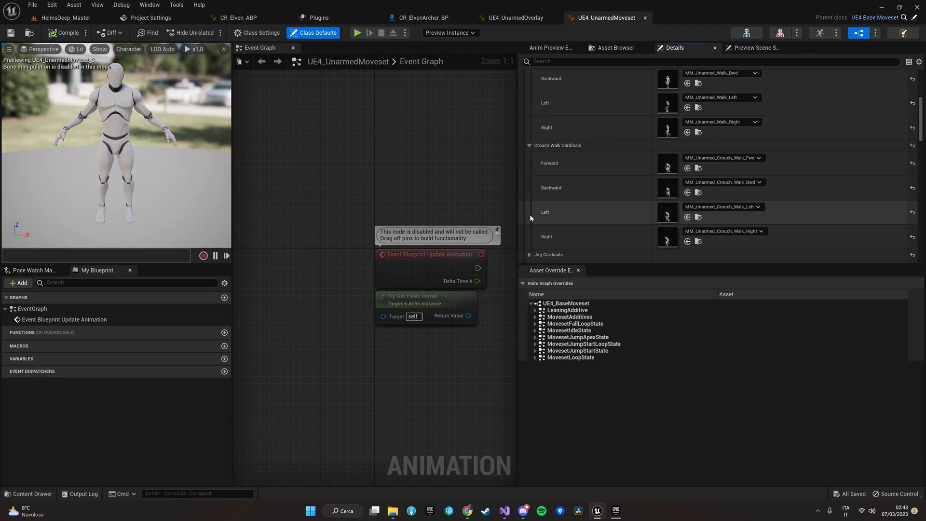
{"action": "scroll", "scroll_direction": "down", "scroll_amount": 3}
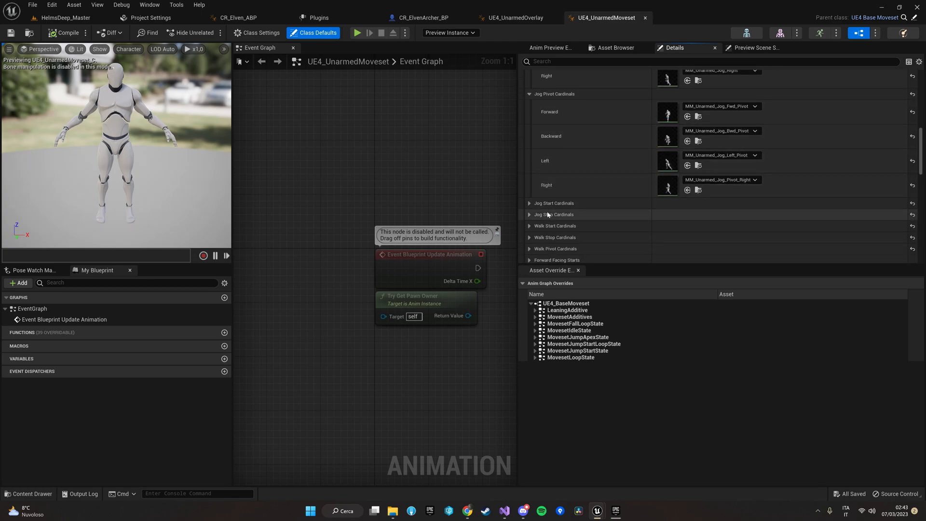
{"action": "left_click", "coordinate": [530, 203]}
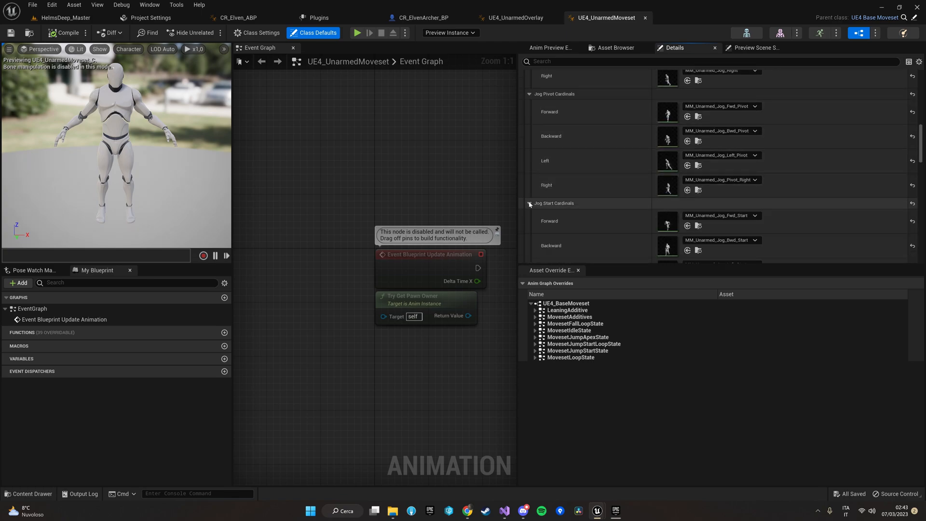